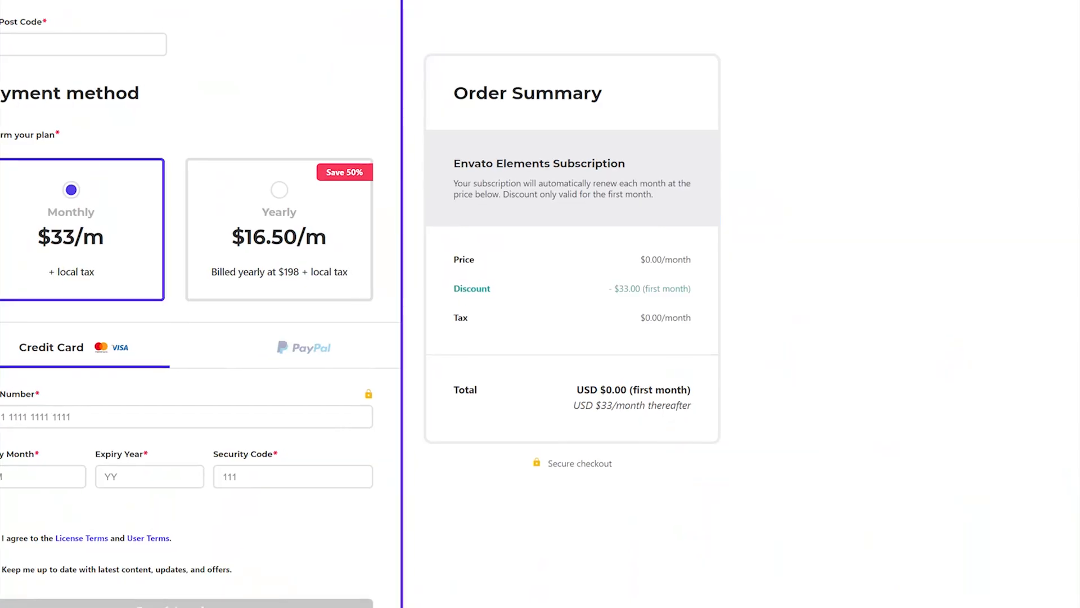
Confirm the Title 1 comp settings and add a white OLUFEMII text layer.
scroll("down", 3)
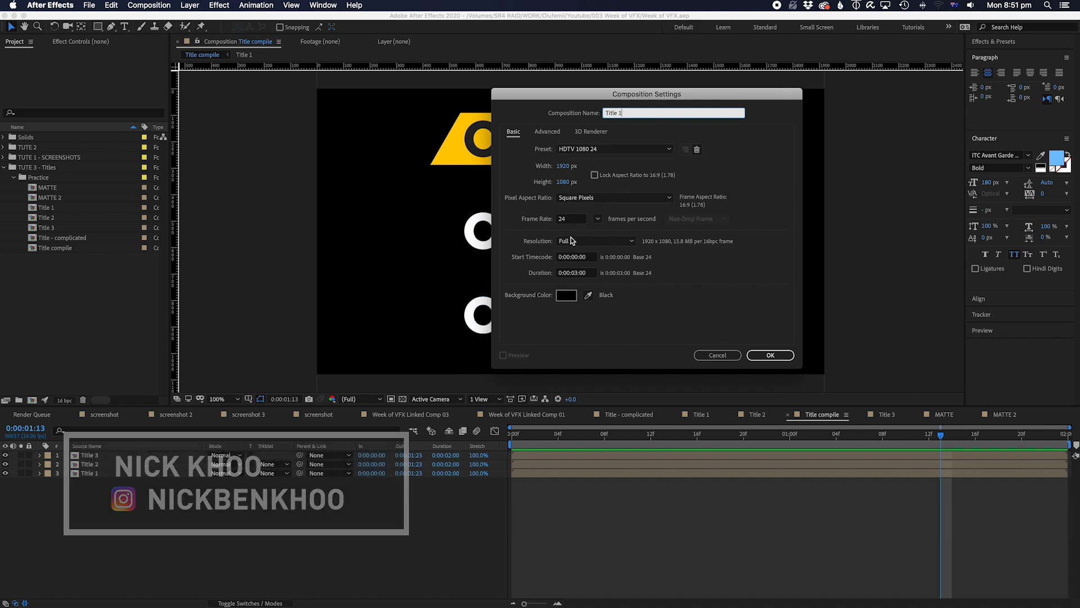
left_click(770, 354)
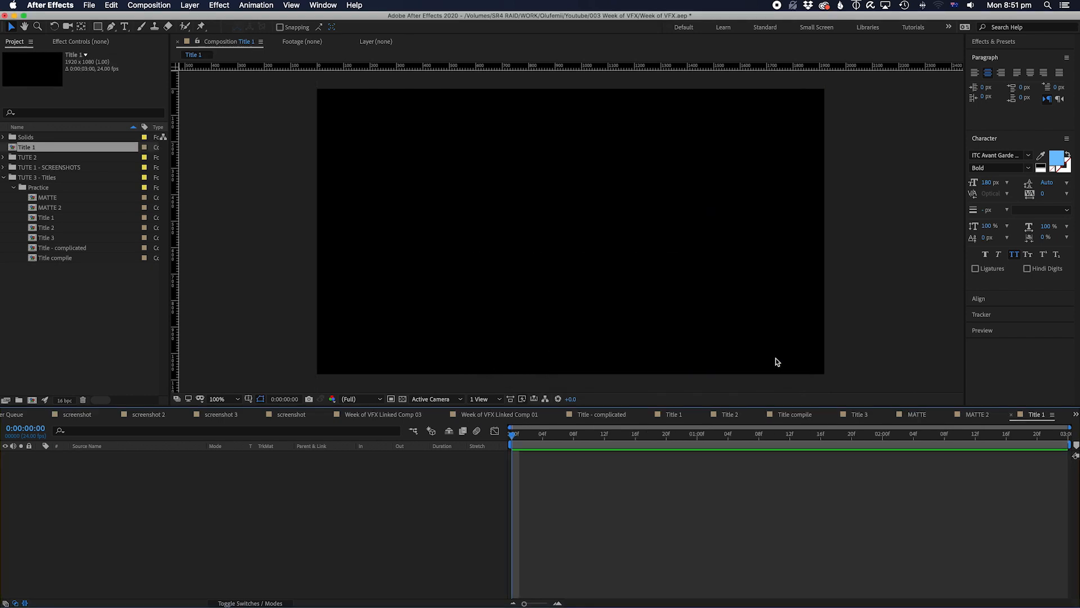
left_click(125, 27)
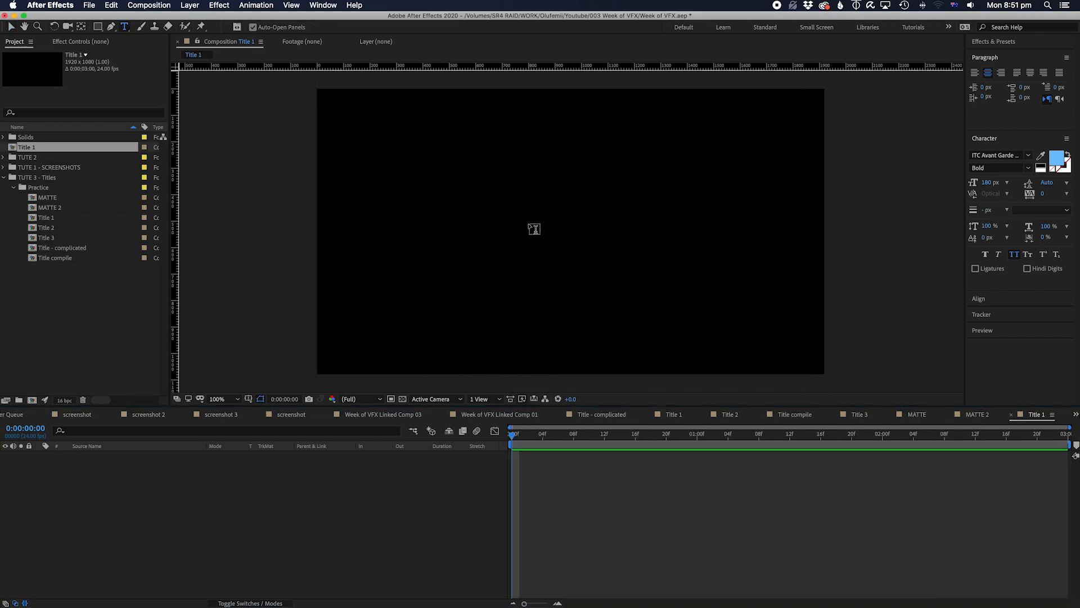
type("O")
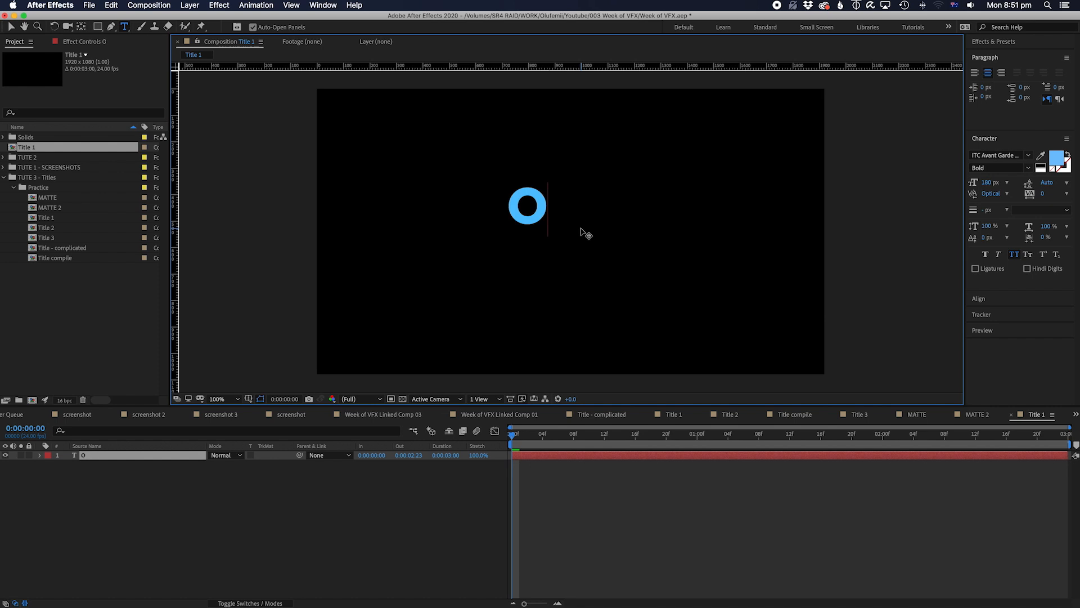
type("OLUFEMII")
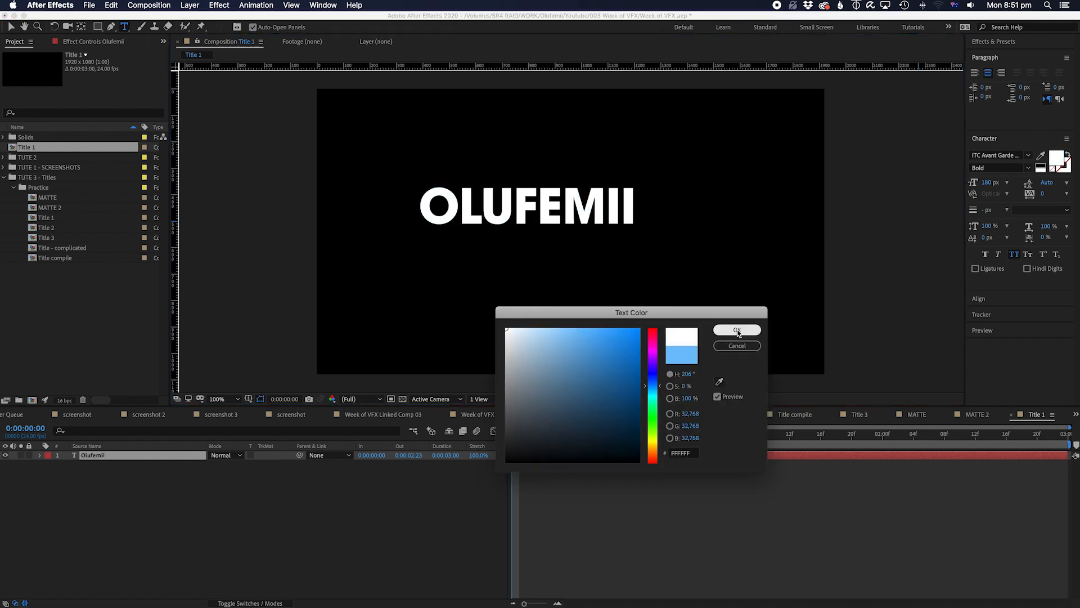
left_click(736, 330)
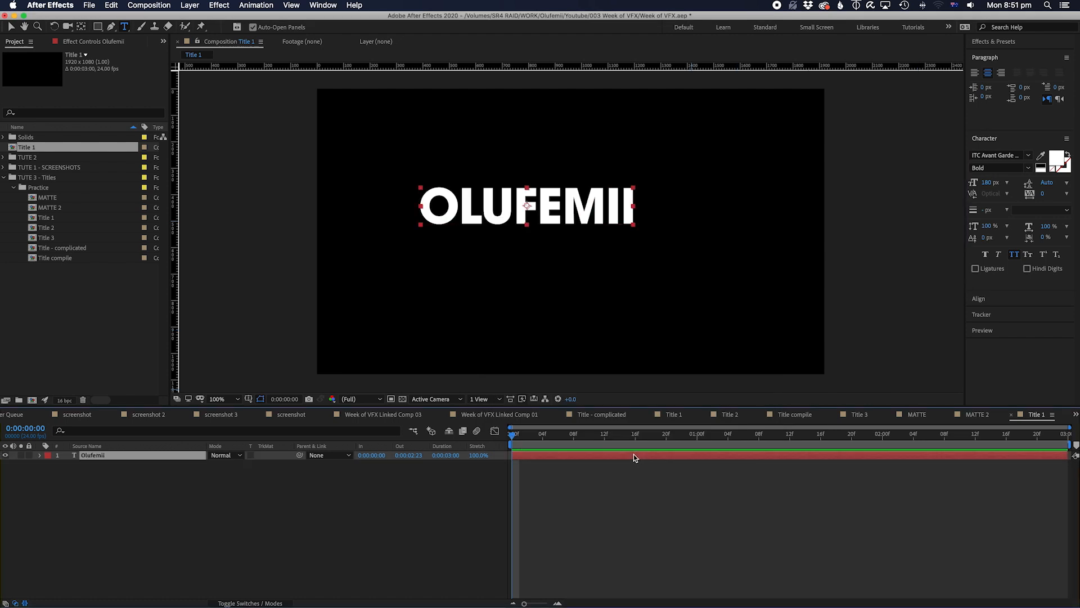
Draw a pink bar across the text with stroke width 165 and skew its shape transform.
left_click(109, 27)
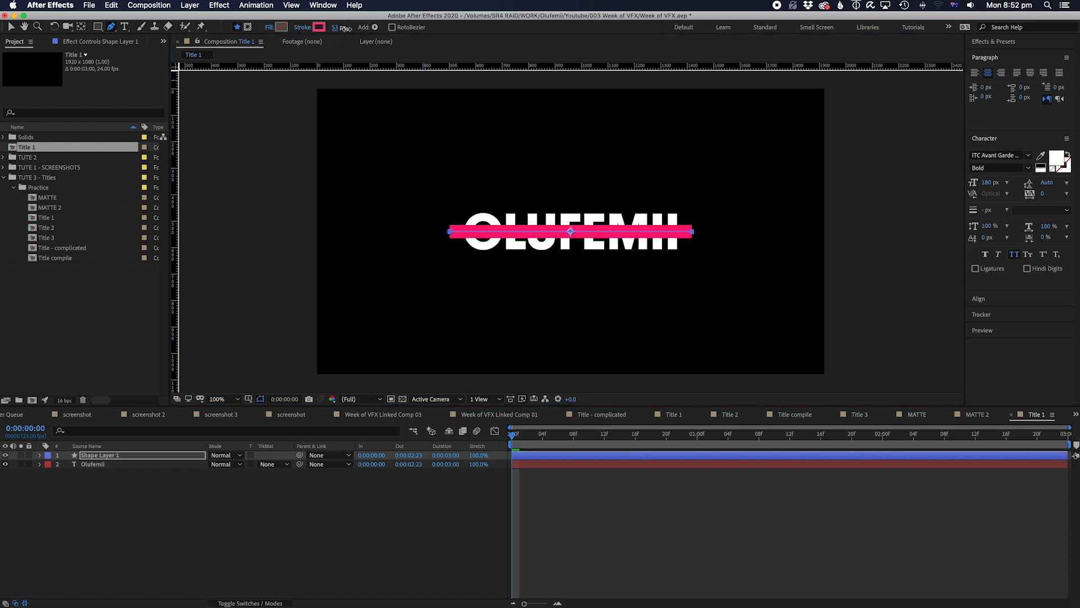
type("165")
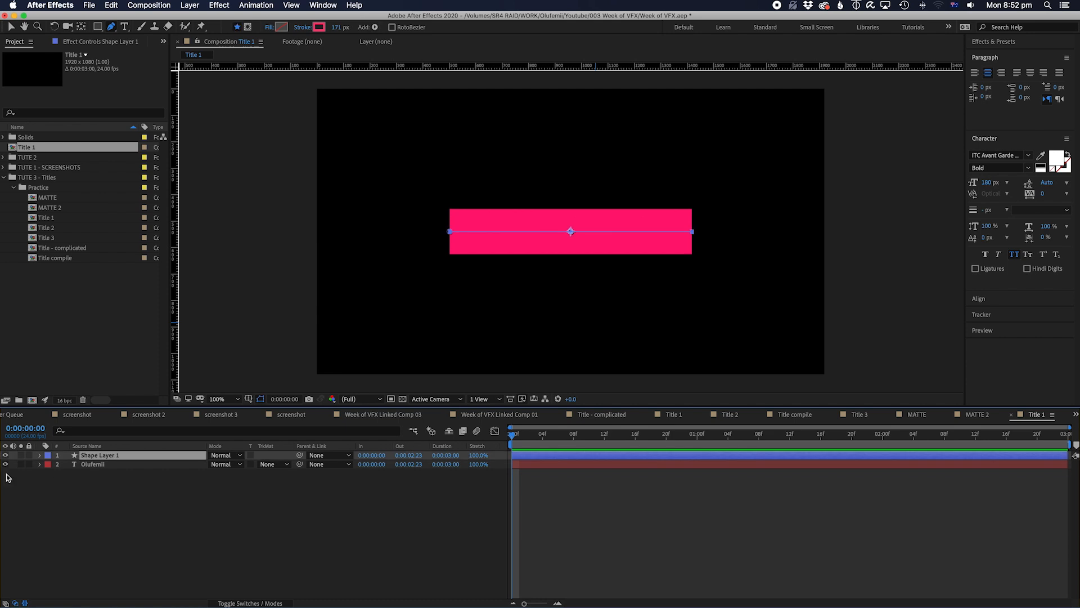
left_click(41, 455)
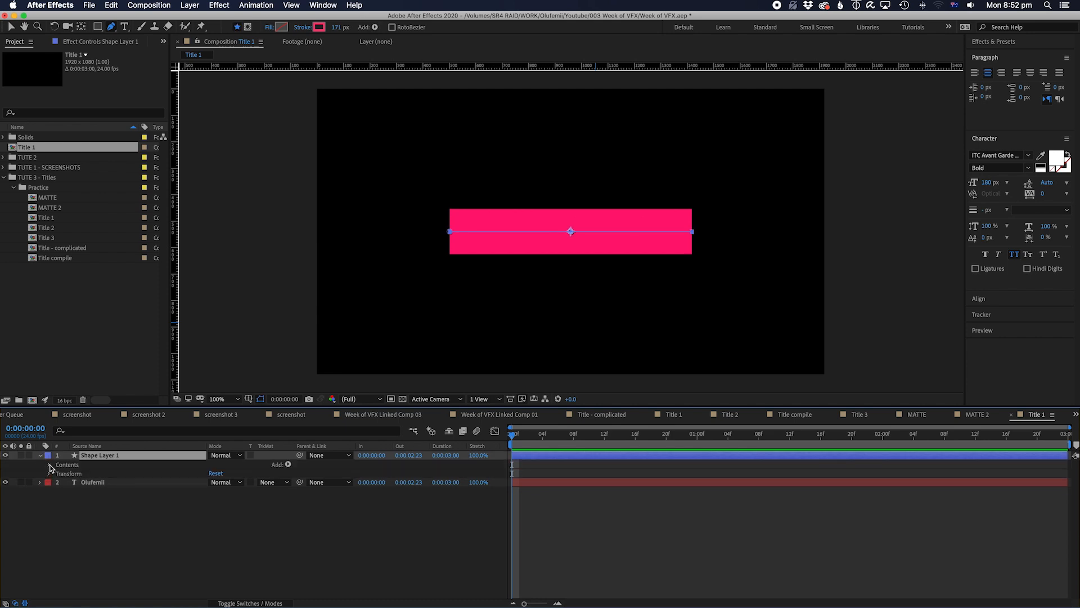
left_click(48, 464)
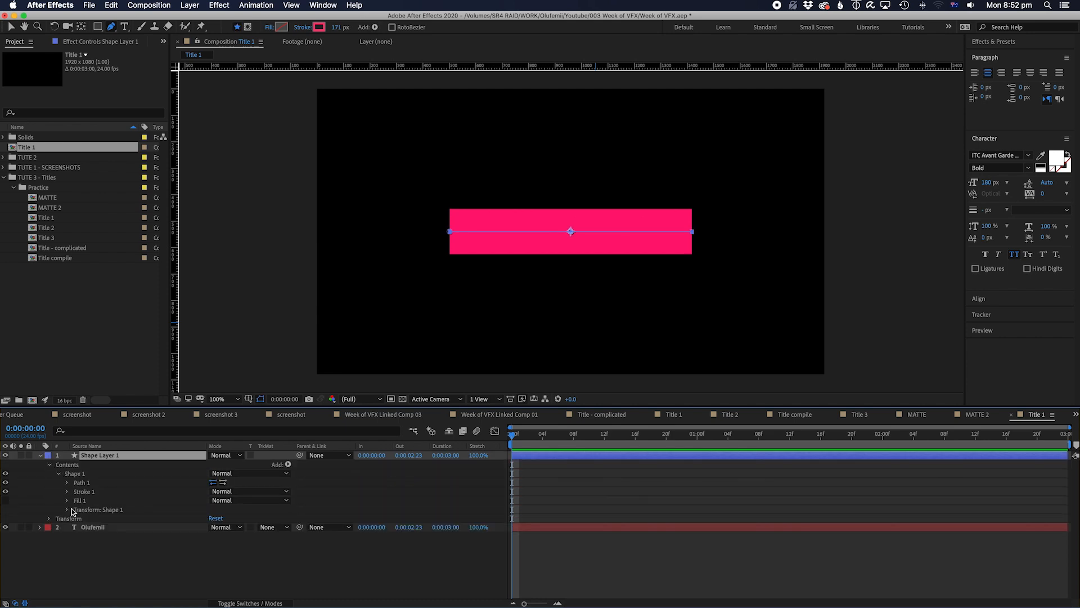
left_click(67, 509)
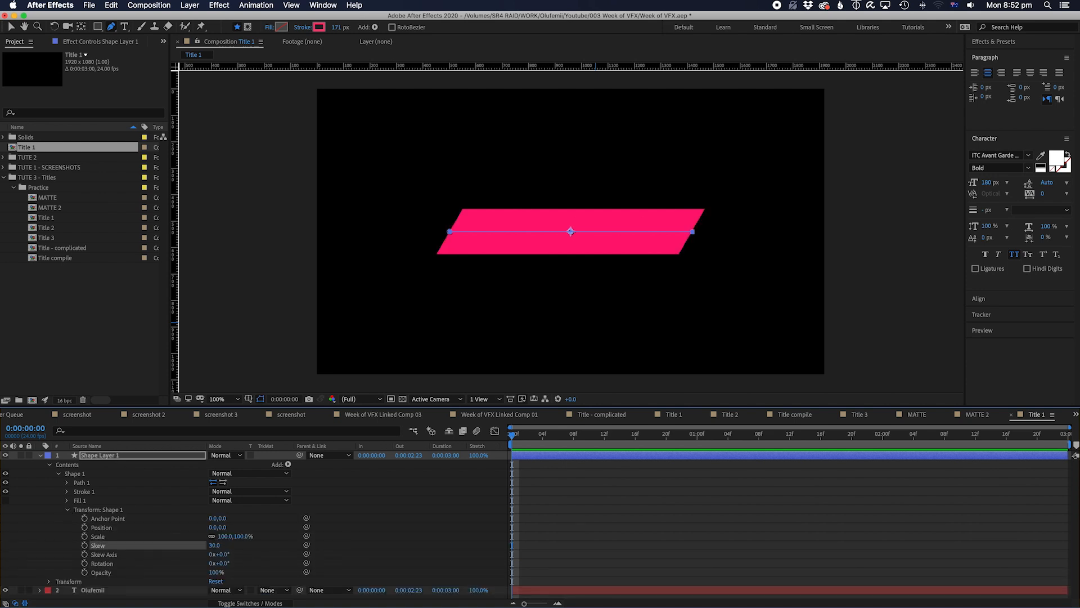
left_click(697, 432)
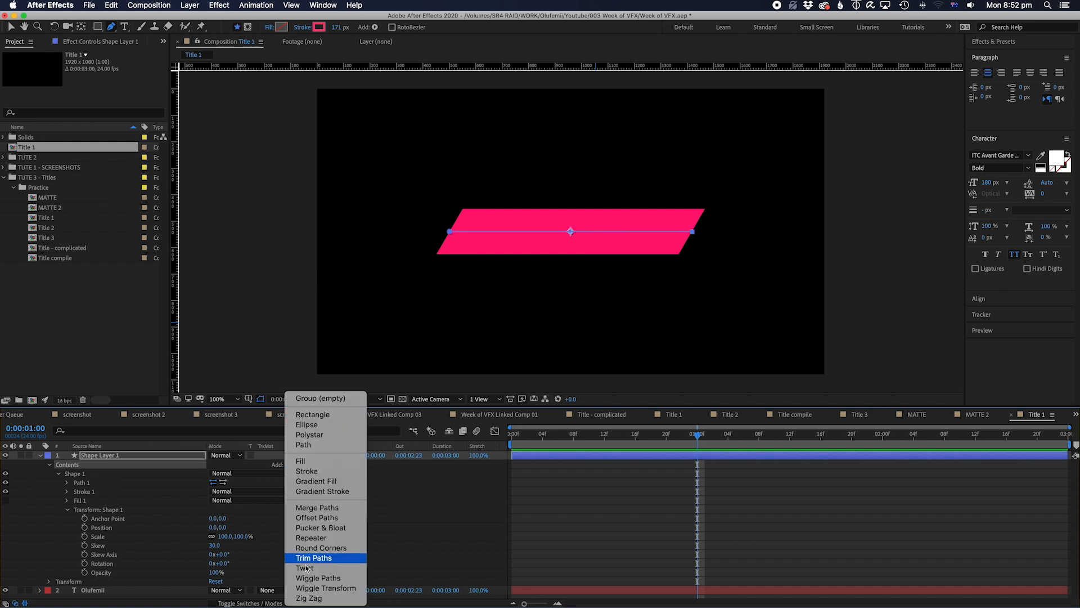
Add Trim Paths to the bar and ease its End keyframes via Keyframe Velocity.
left_click(314, 558)
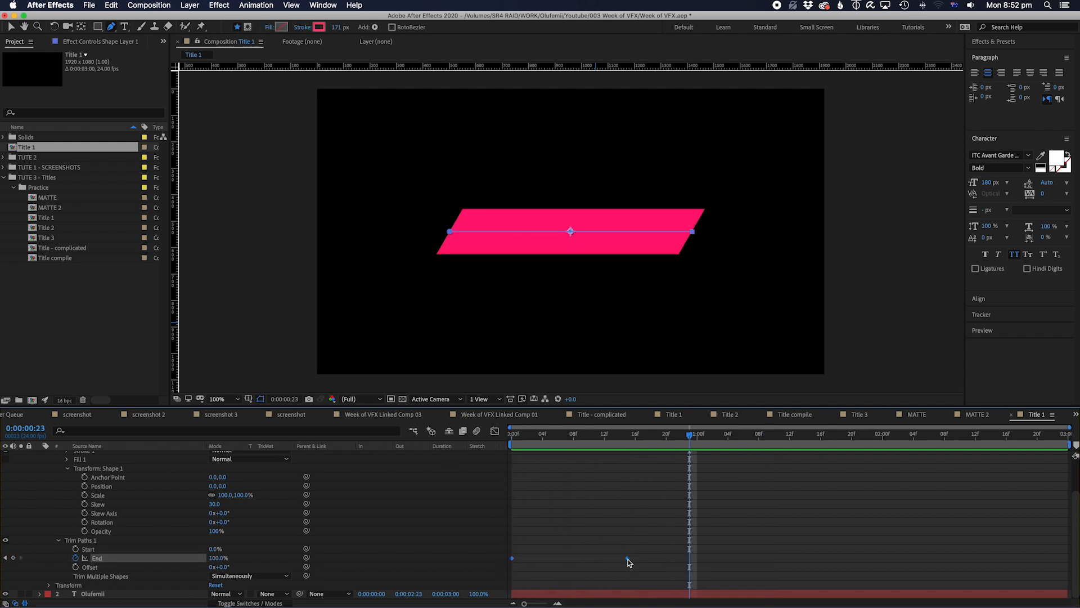
right_click(689, 460)
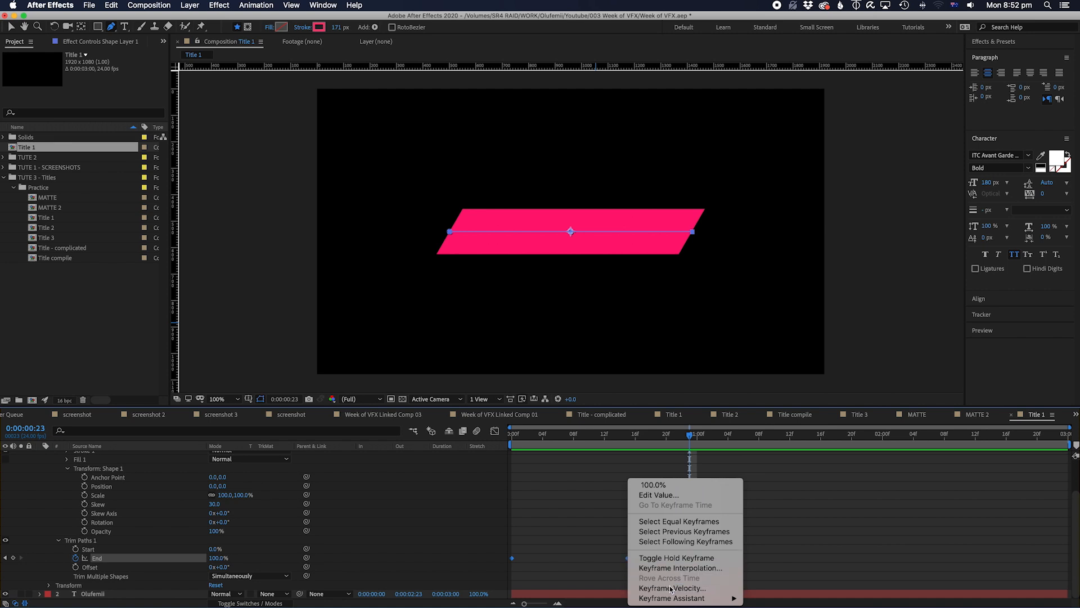
left_click(672, 588)
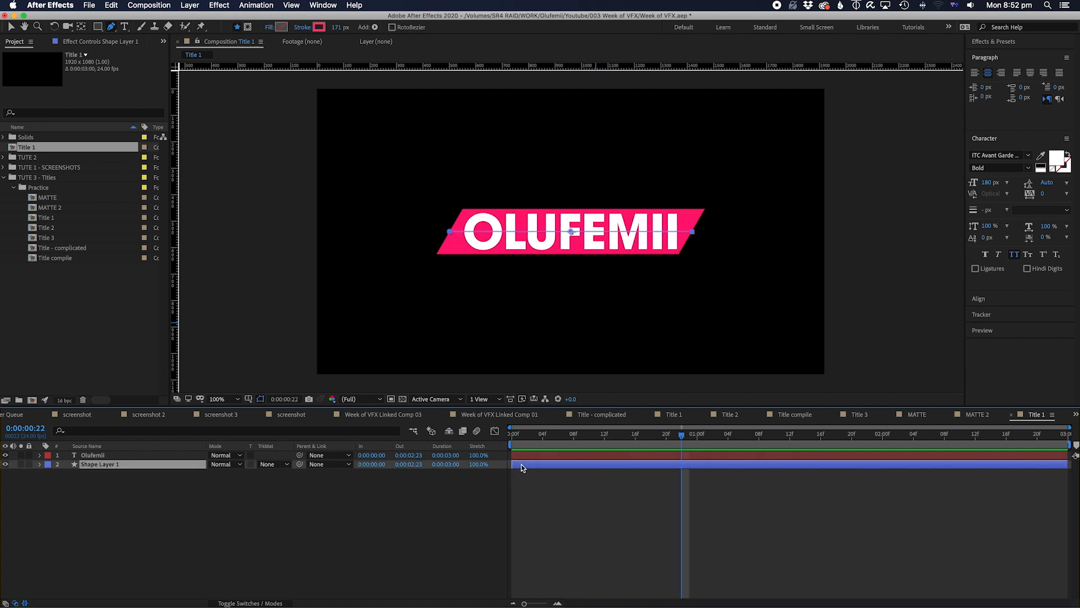
Duplicate the wiping bar layer into staggered copies, one recoloured teal.
key("Cmd+D")
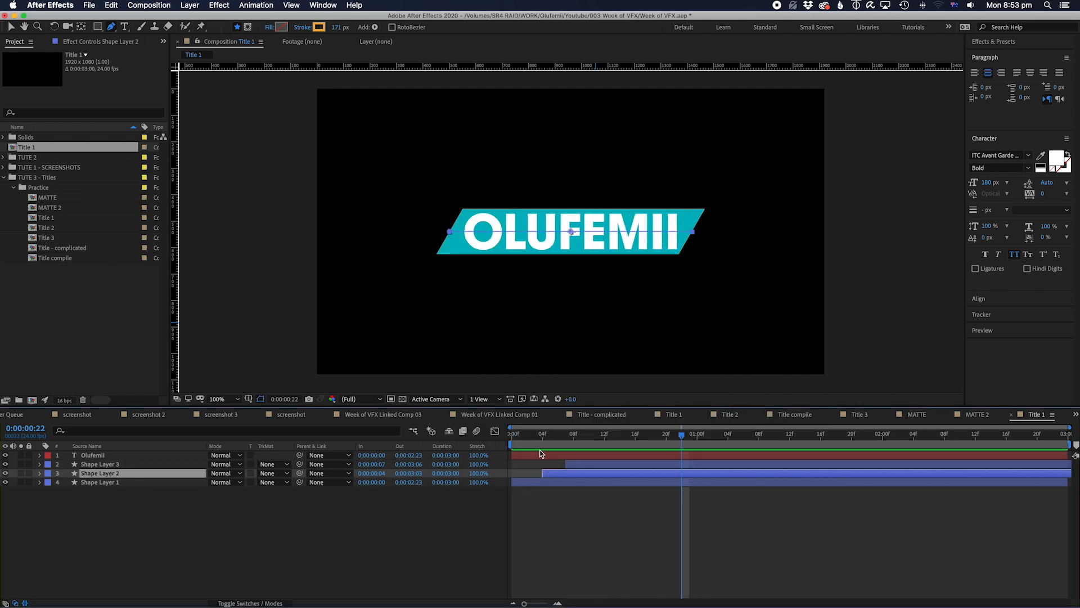
left_click(91, 455)
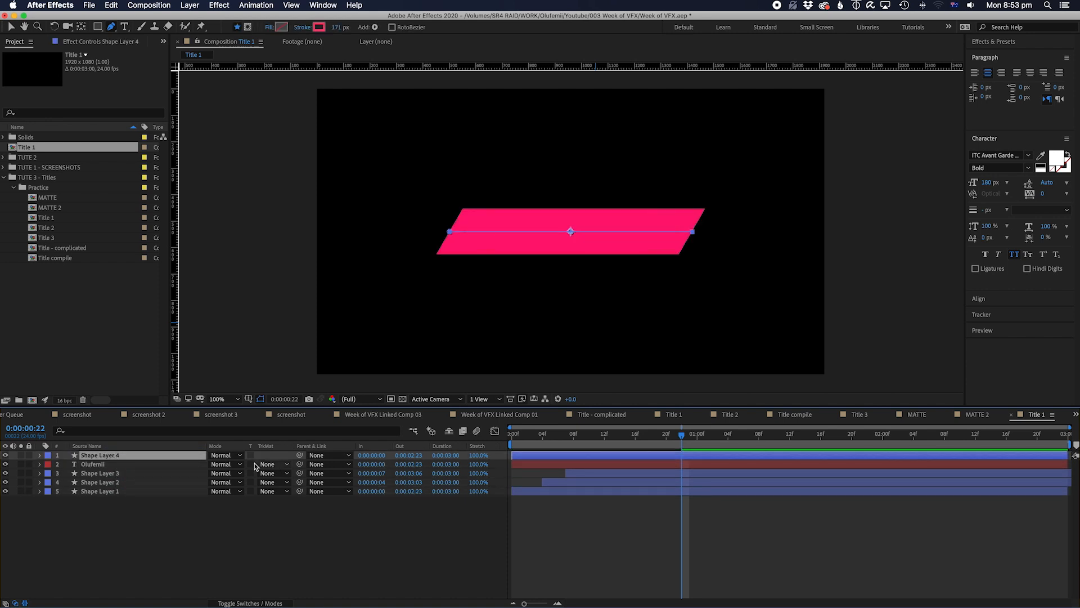
Alpha-matte the OLUFEMII text with Shape Layer 4 and ease its Position keyframes.
left_click(269, 464)
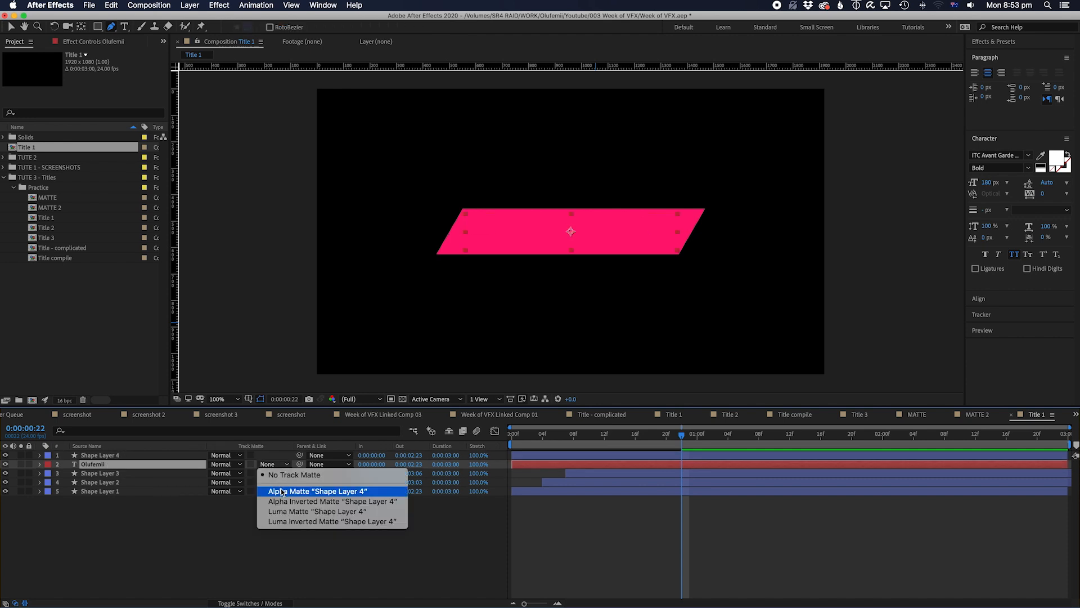
left_click(317, 491)
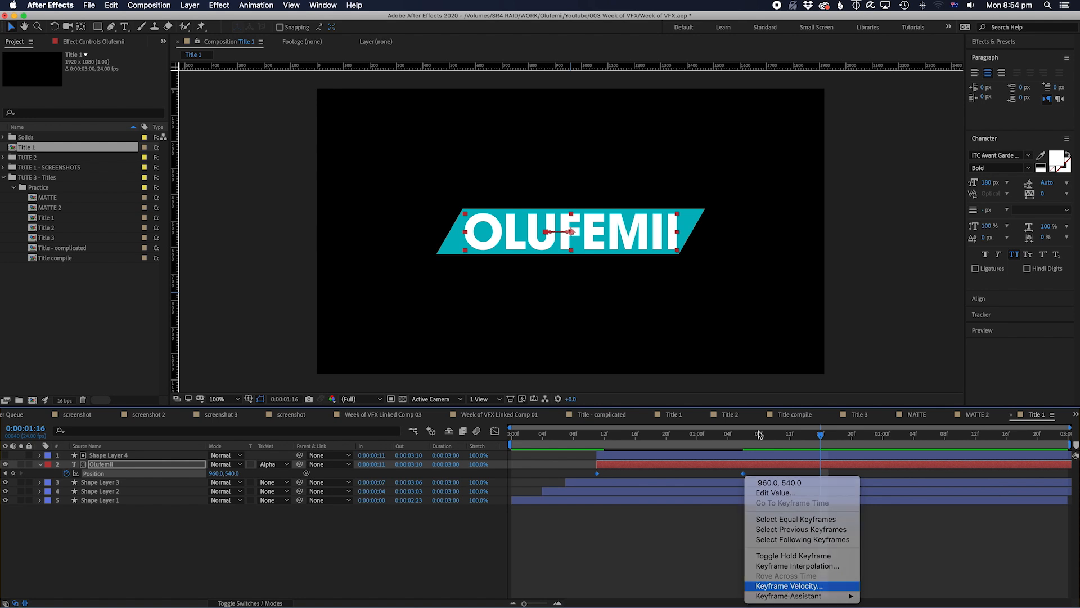
left_click(788, 585)
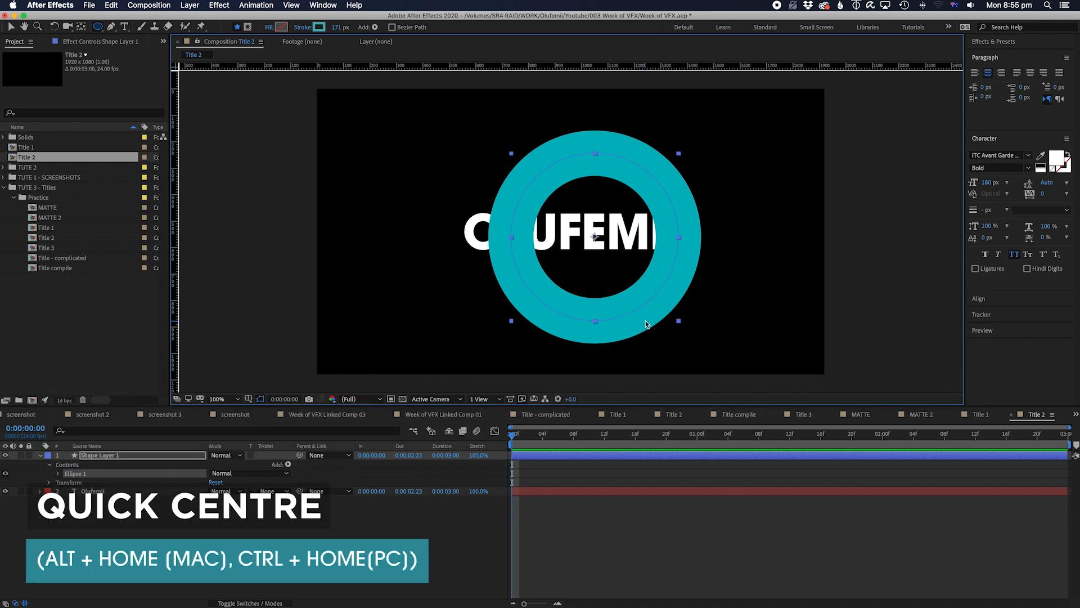
Ease the teal ring's 0% to 202% Scale keyframes with 75% velocity influence.
left_click(697, 434)
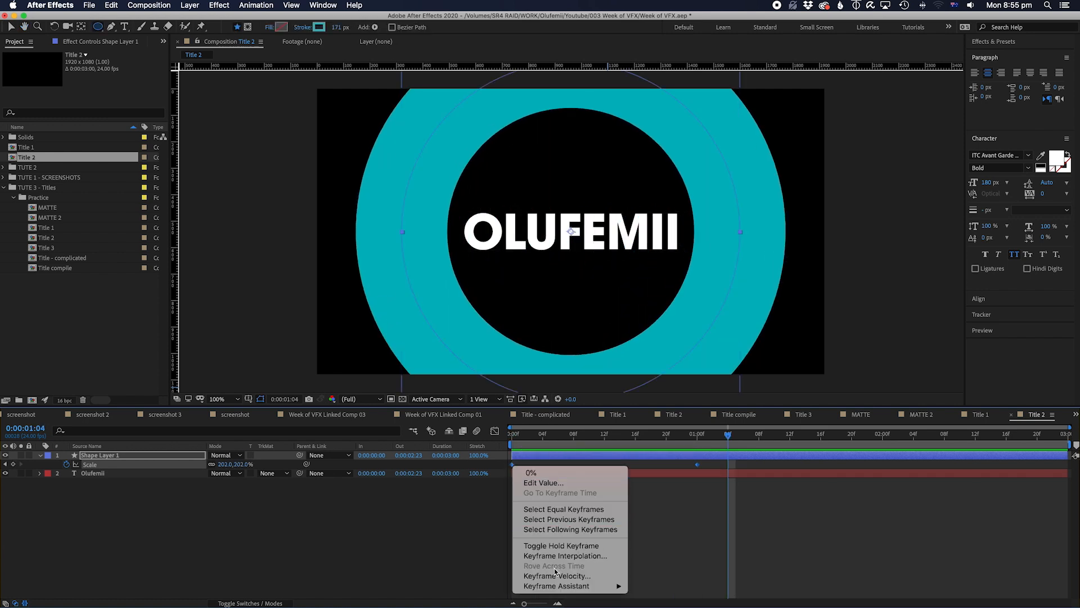
left_click(557, 575)
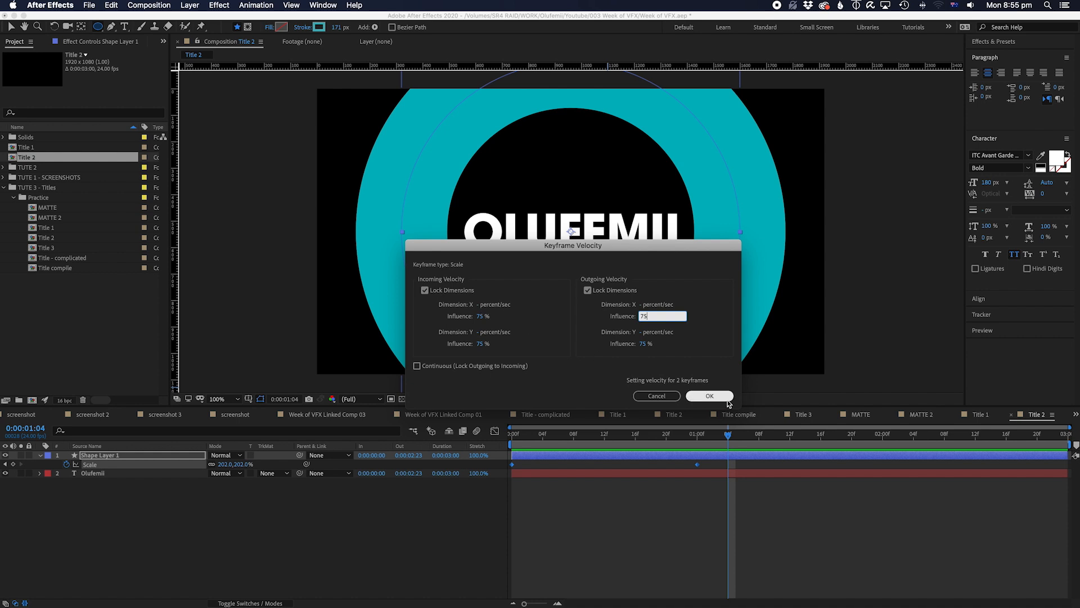
left_click(709, 395)
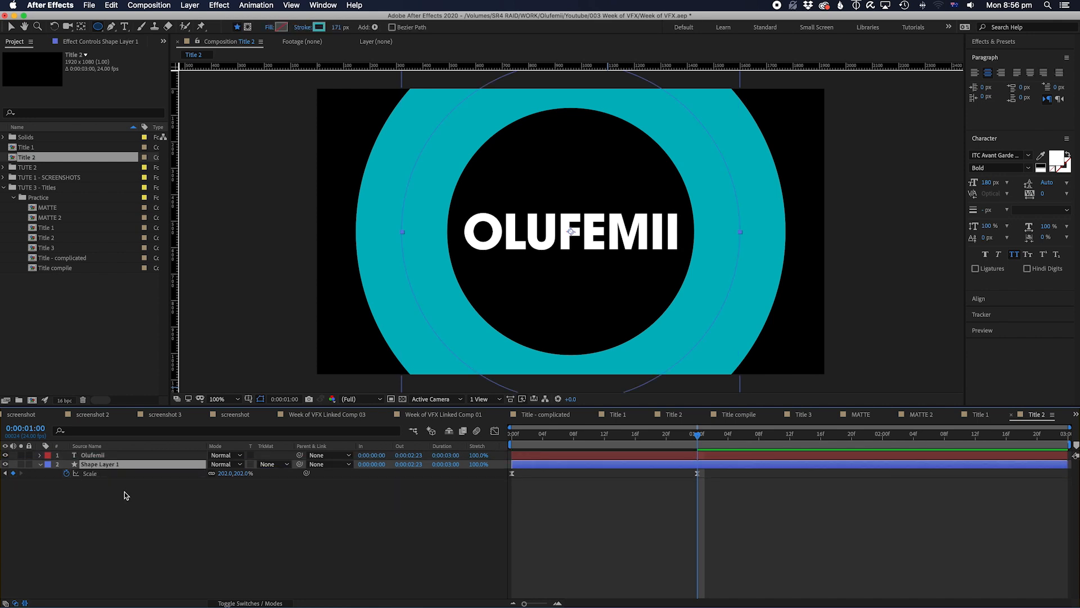
Alpha-matte the ring with the Olufemii text and recolour the duplicated ring's stroke pink.
left_click(272, 464)
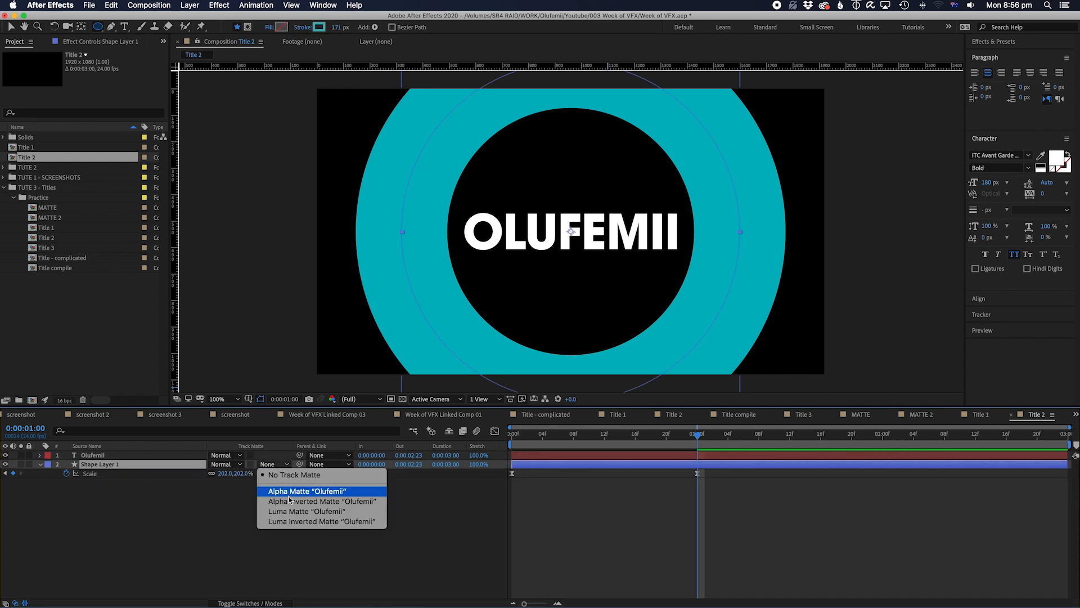
left_click(305, 491)
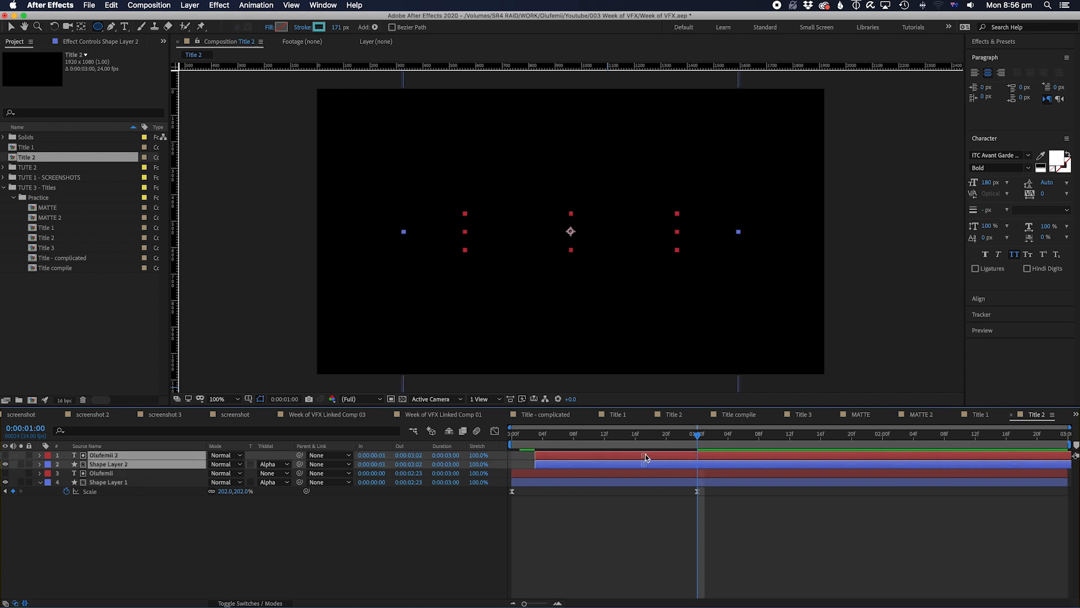
left_click(611, 432)
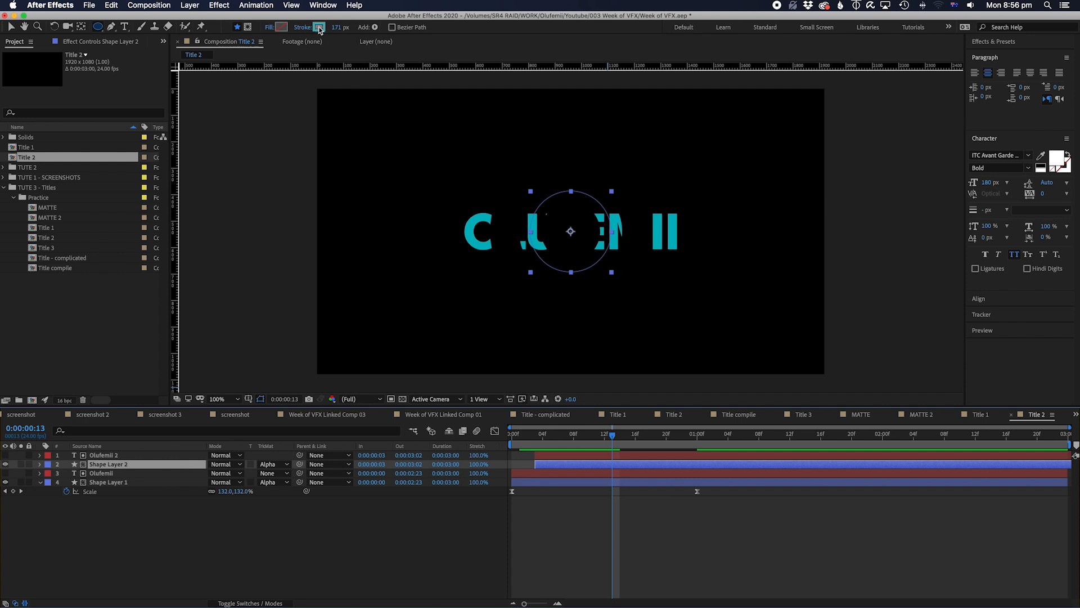
left_click(318, 27)
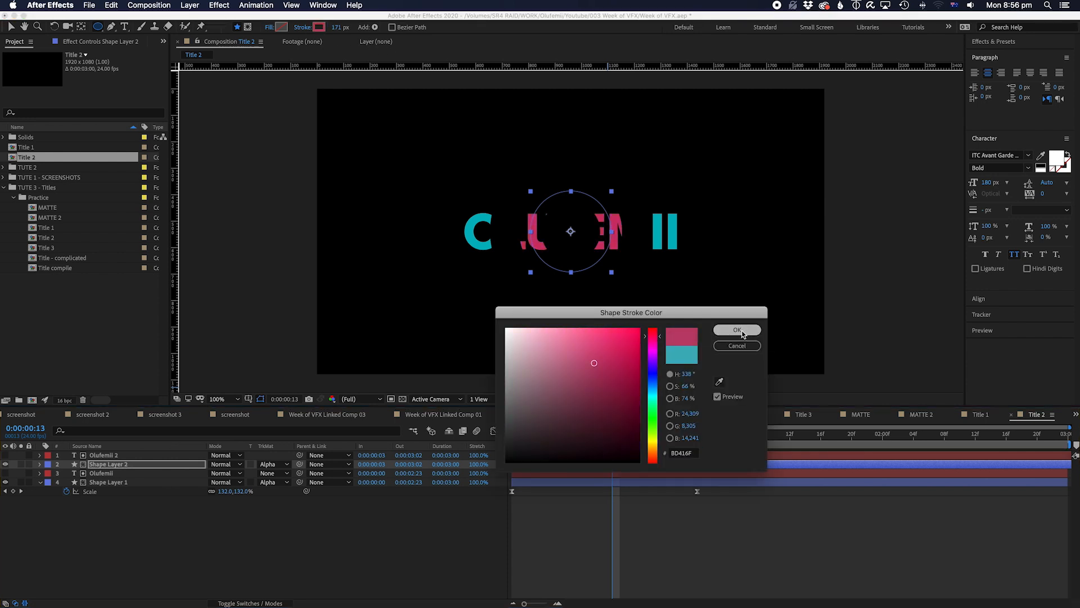
left_click(736, 329)
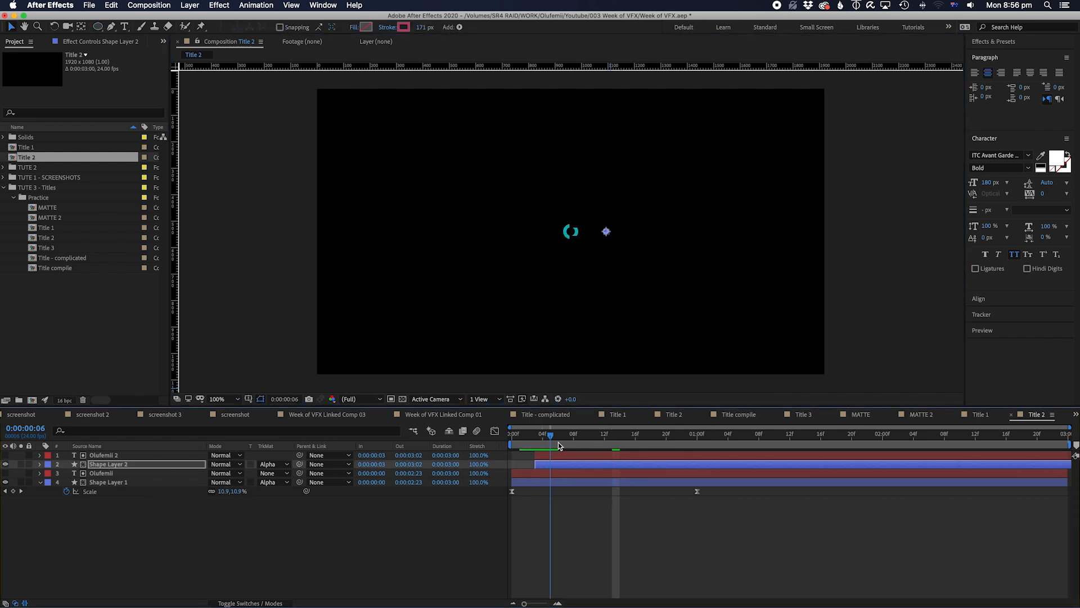
left_click_drag(550, 433, 614, 433)
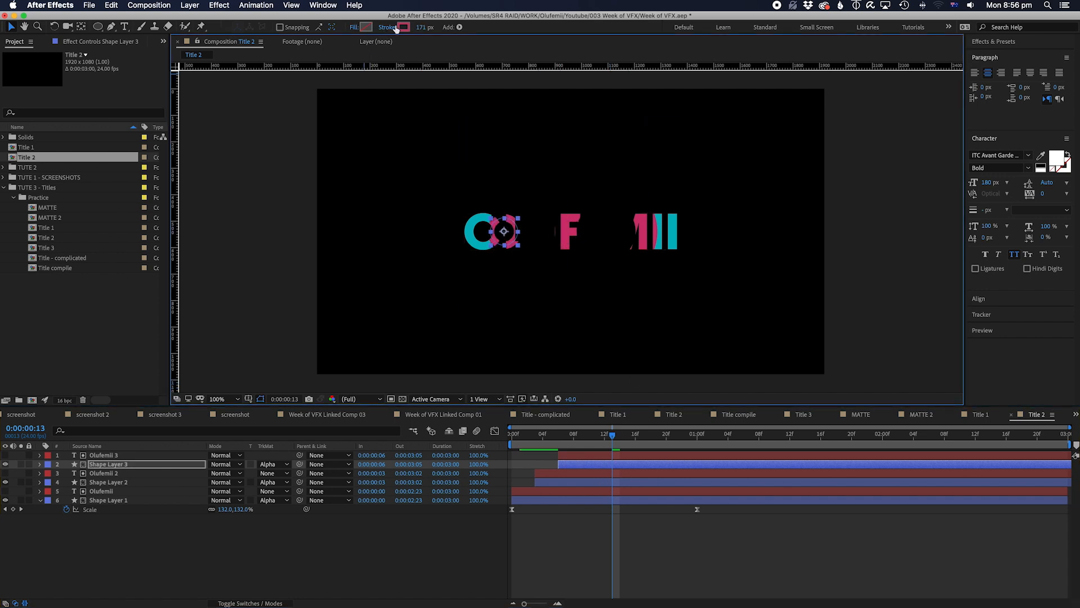
Pick a new stroke colour for the next copy and set its fill to white FFFFFF.
left_click(404, 27)
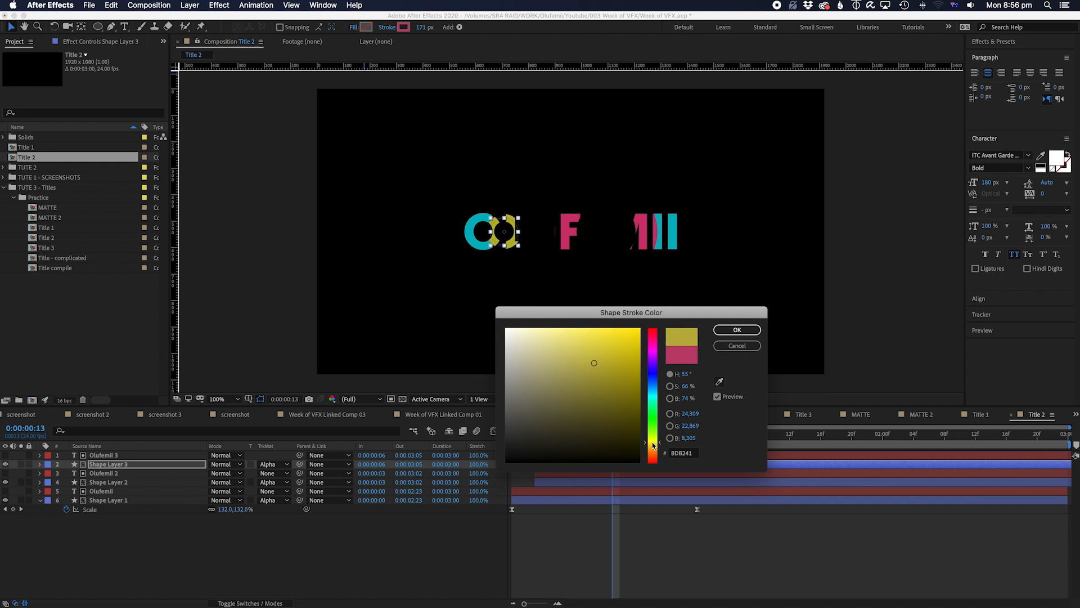
left_click_drag(652, 373, 653, 396)
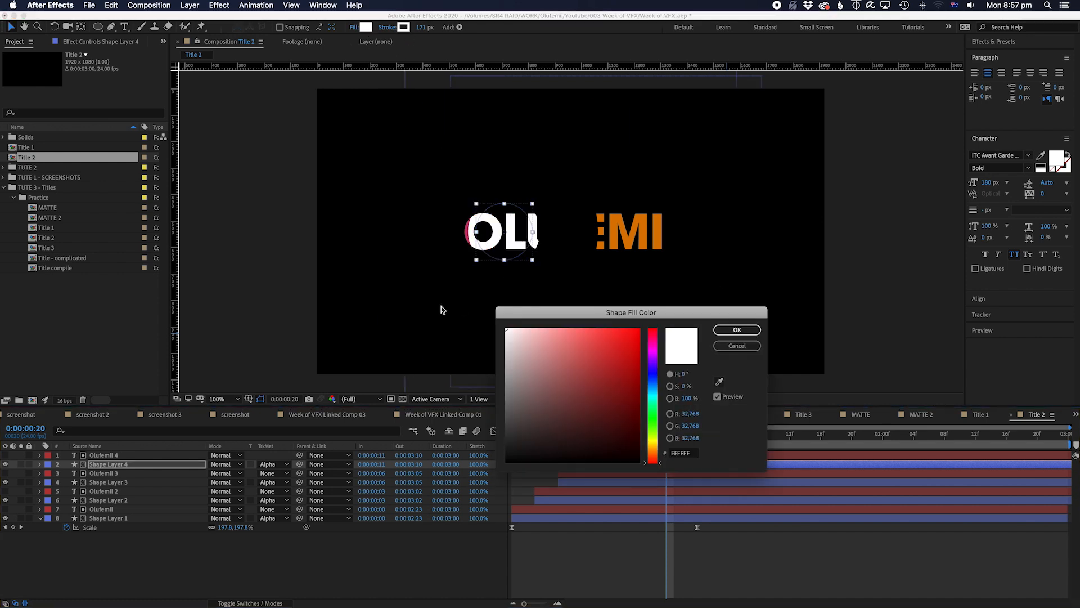
left_click(736, 330)
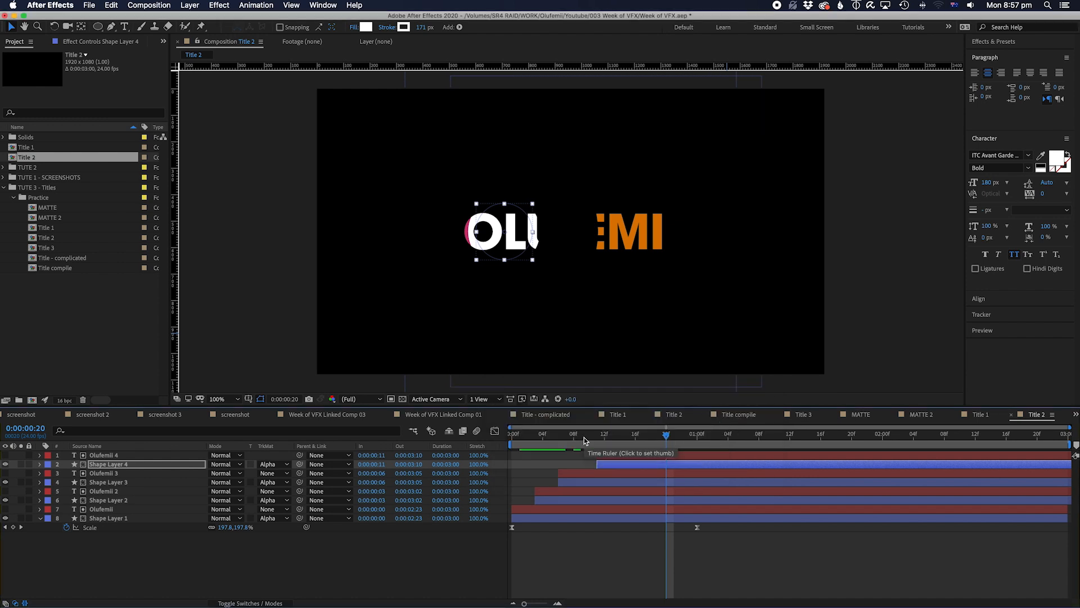
left_click(760, 434)
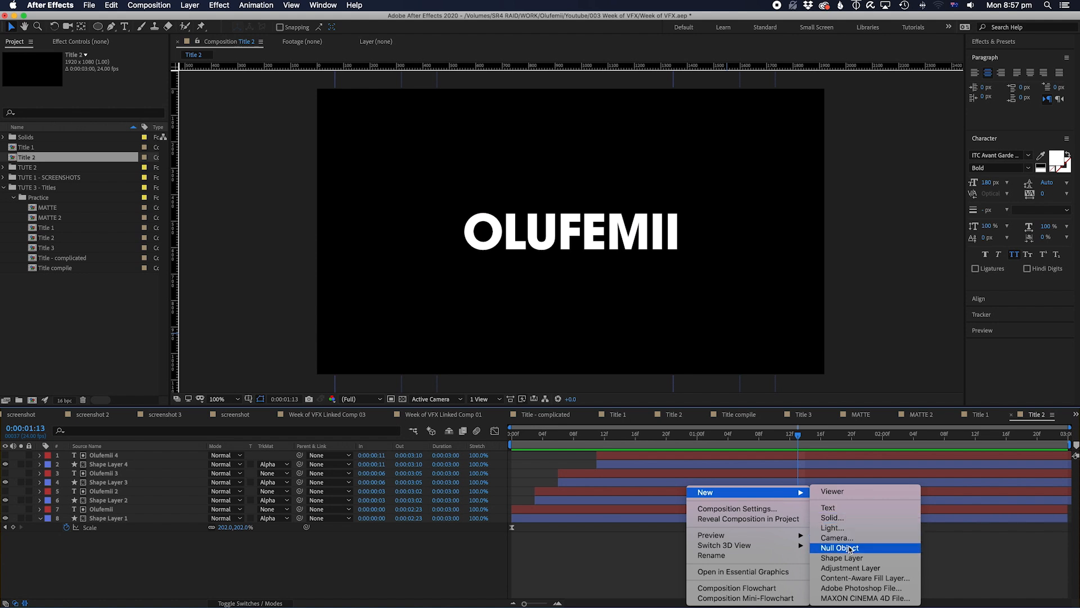
Add a Null Object, parent the layers to it and Easy Ease its 0→100 Scale keyframes.
left_click(839, 547)
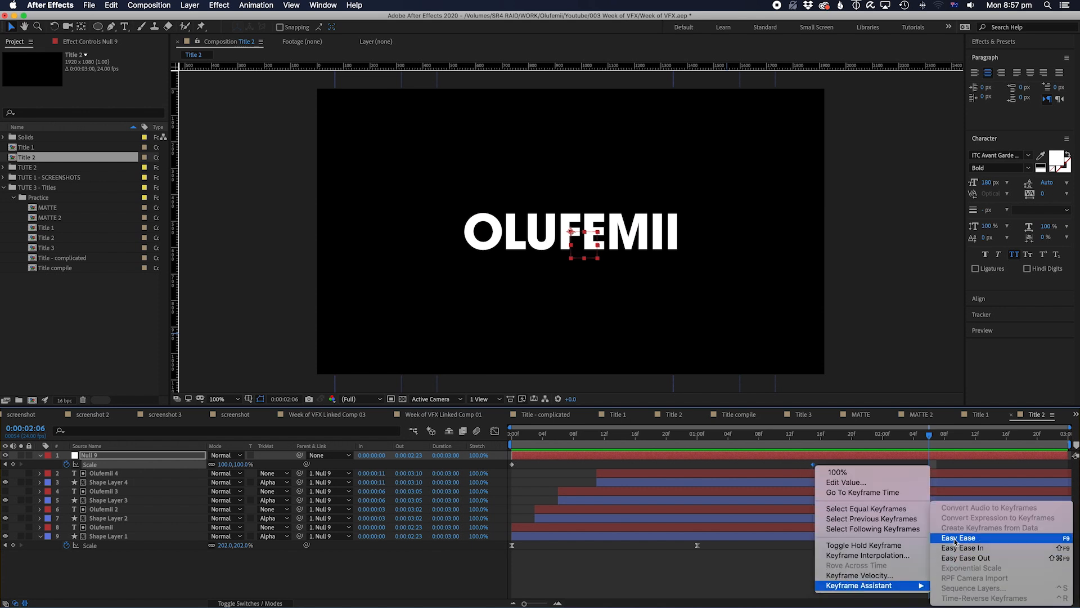
left_click(957, 537)
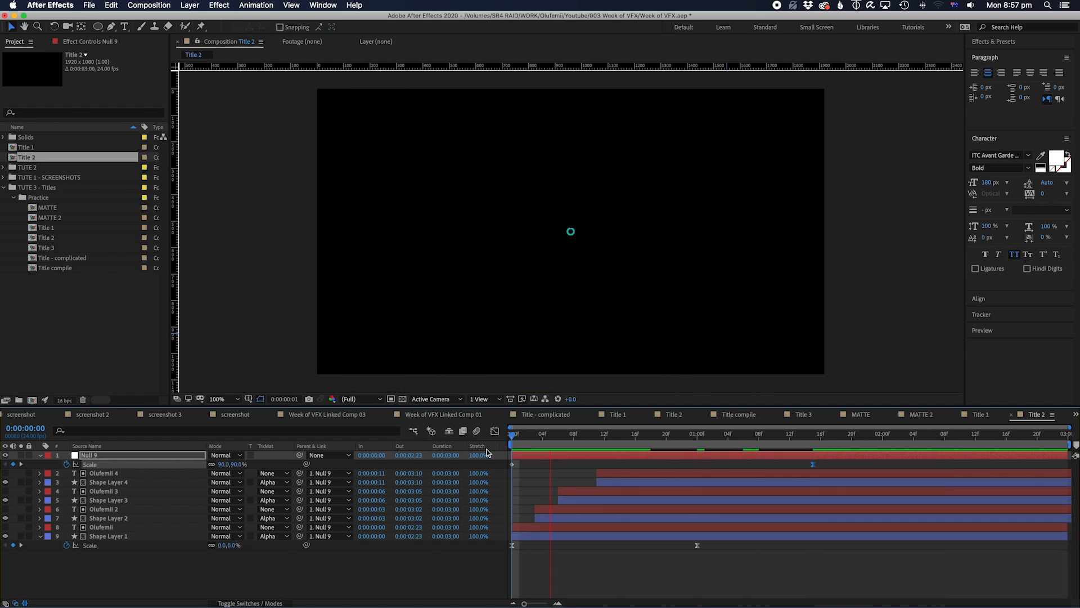
left_click(514, 432)
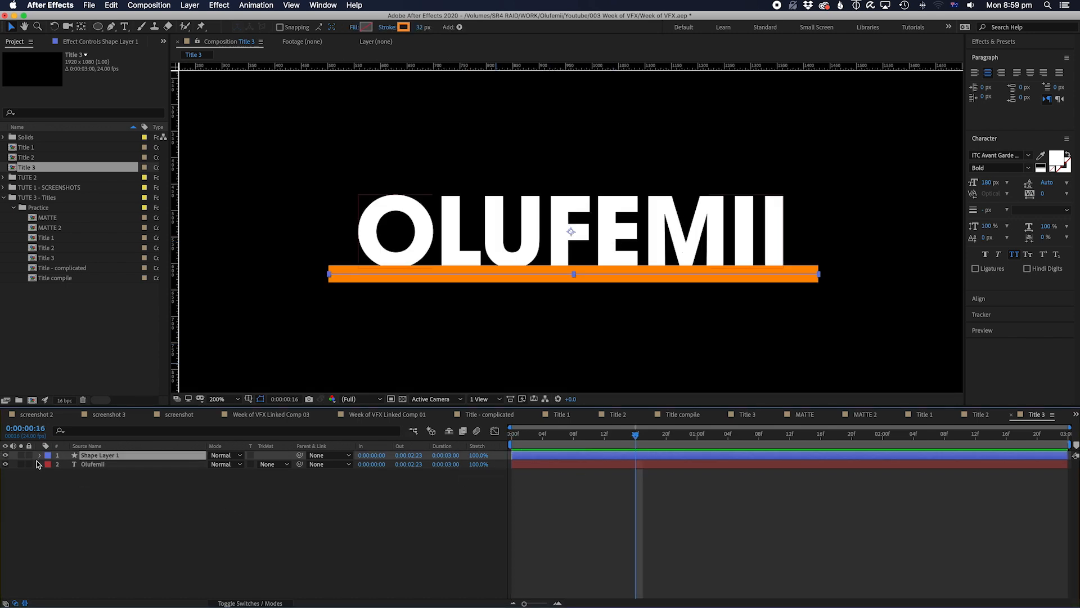
Add Trim Paths to the orange line and strongly ease its End 0%→100% keyframes.
left_click(40, 455)
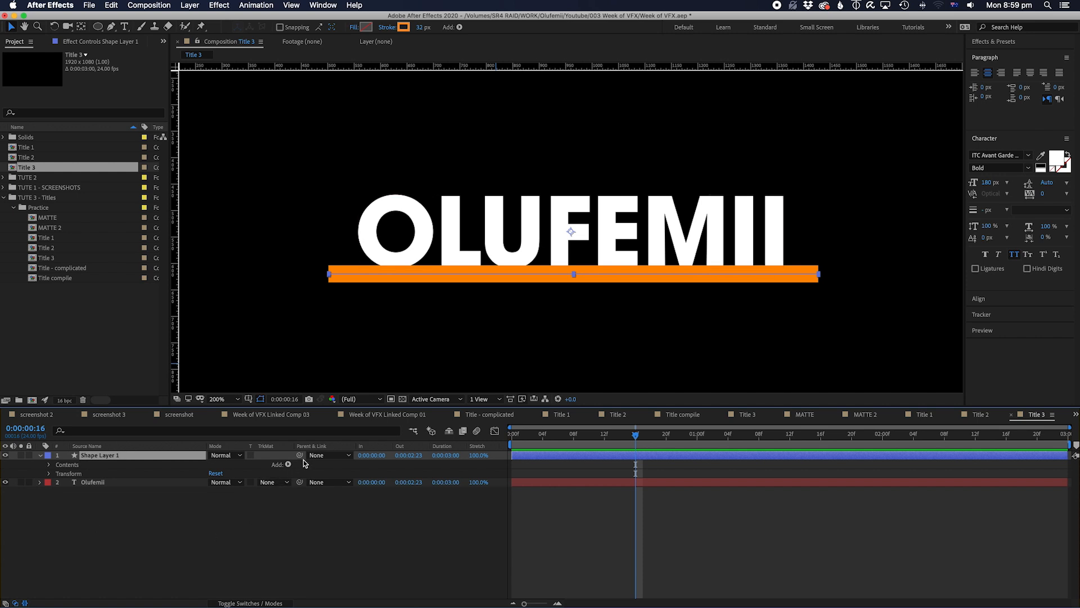
left_click(289, 463)
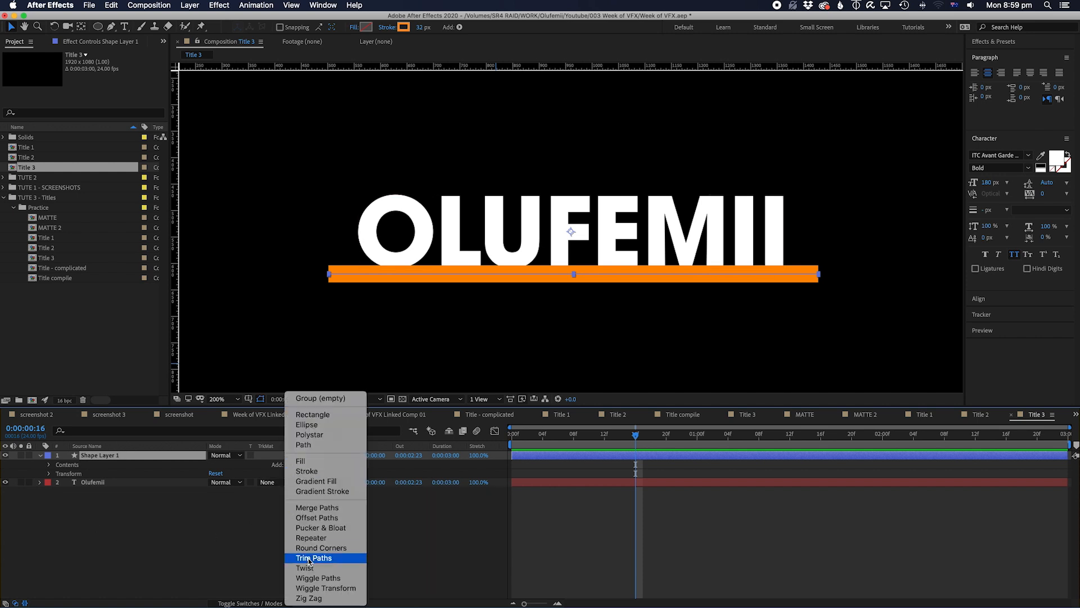
left_click(314, 557)
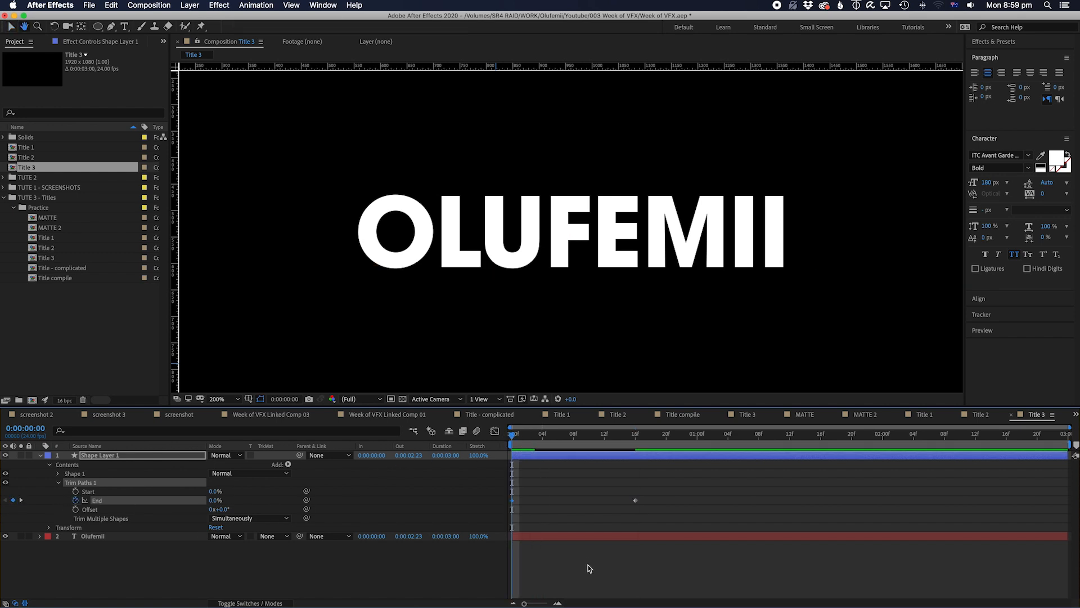
right_click(513, 499)
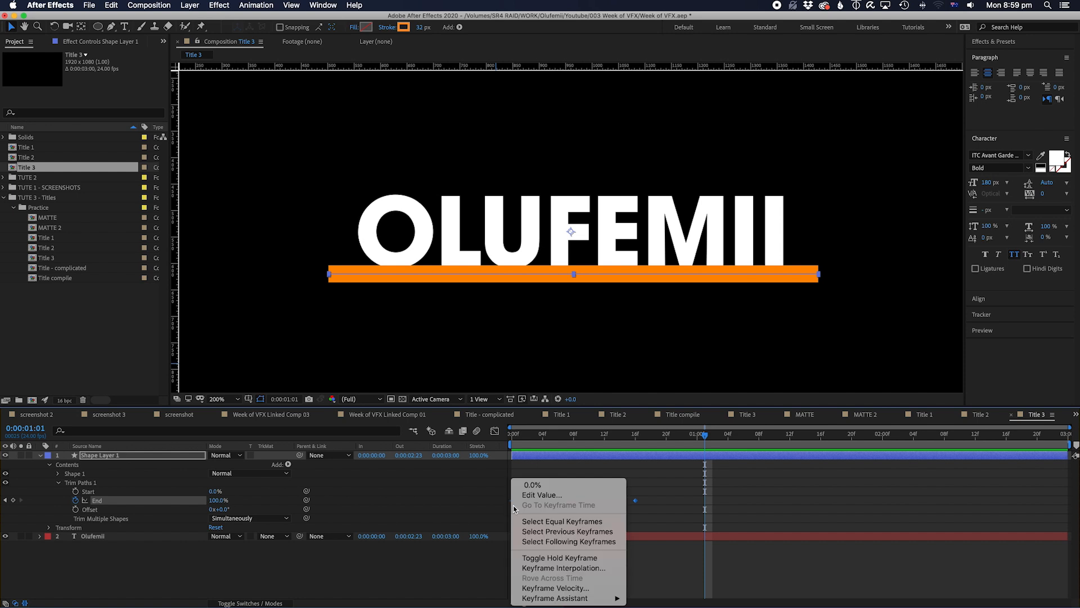
left_click(555, 588)
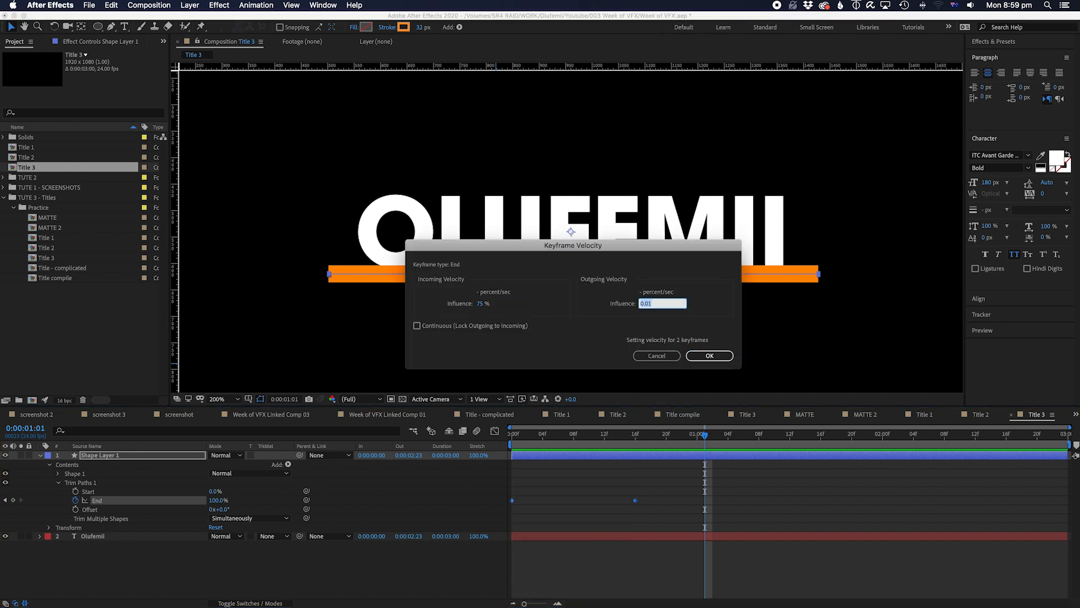
left_click(709, 355)
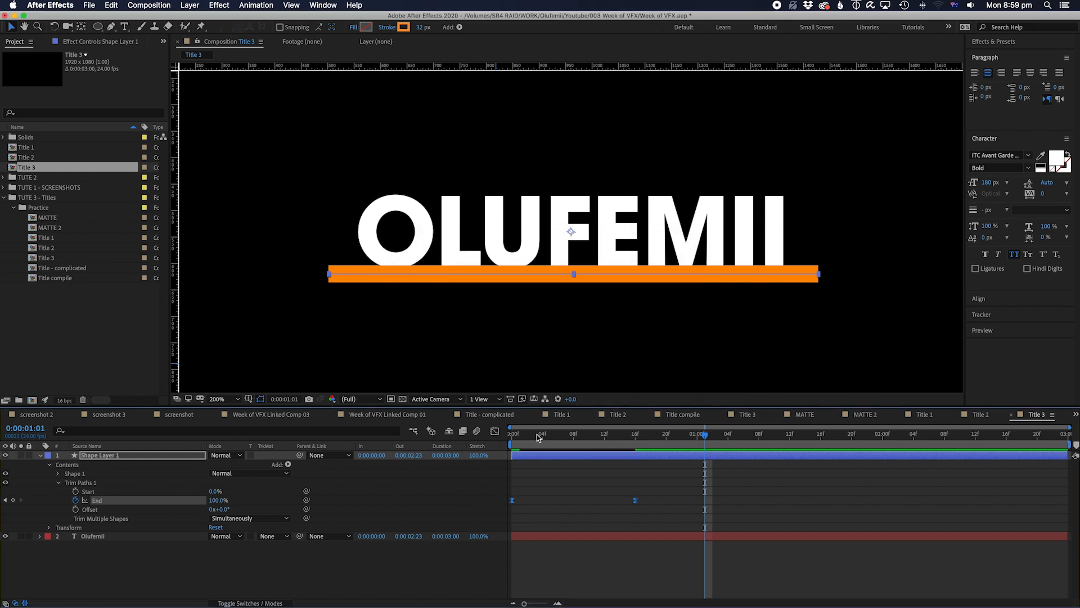
left_click_drag(704, 434, 675, 435)
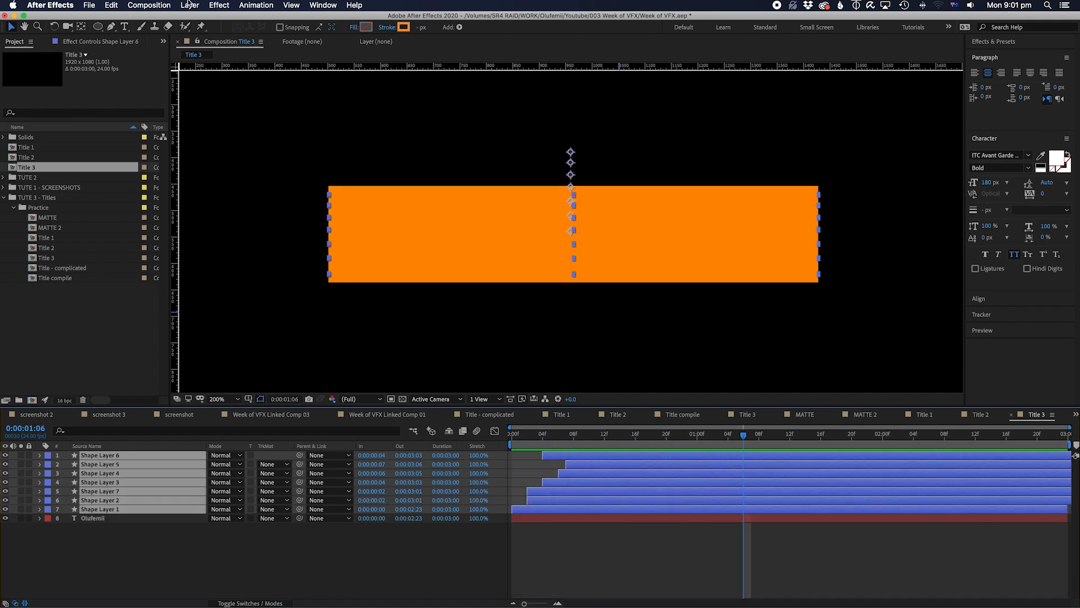
Pre-compose the stacked lines as Matte and set it as the Olufemii text's alpha matte.
left_click(190, 5)
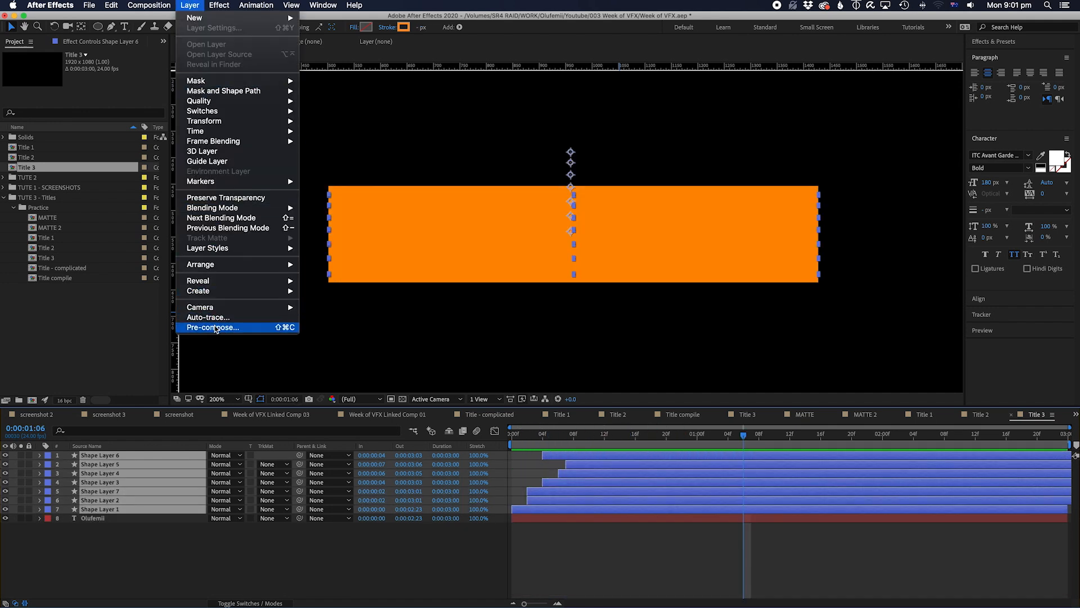
left_click(213, 327)
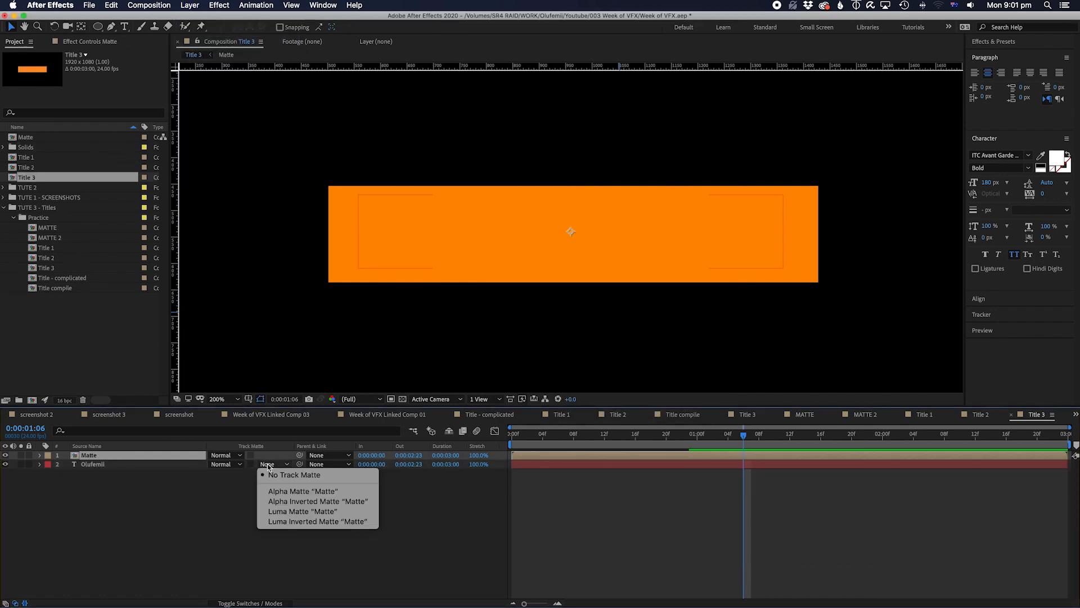
left_click(303, 491)
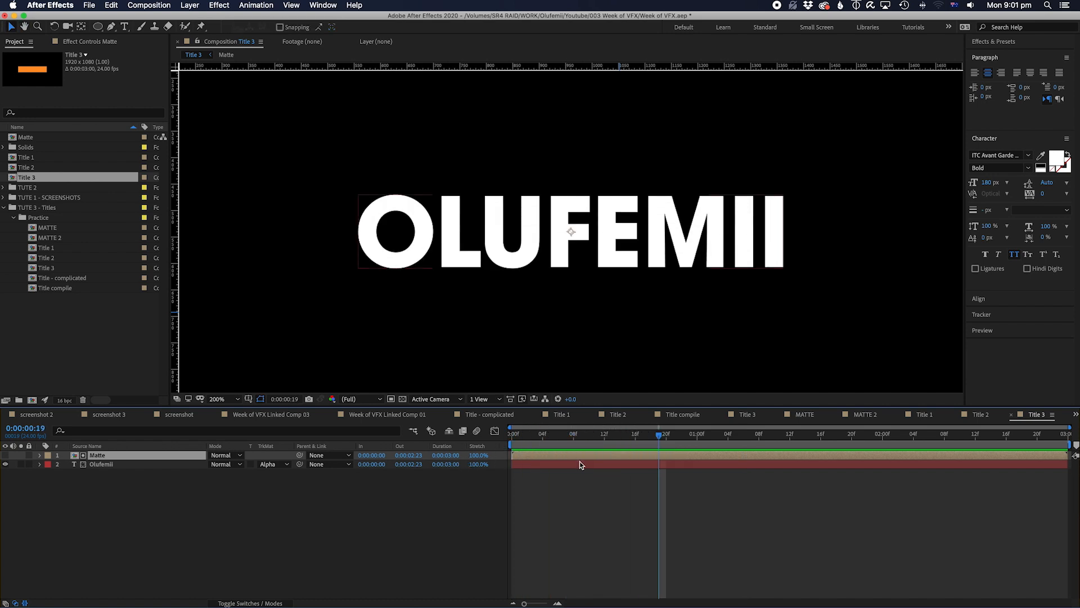
left_click(101, 464)
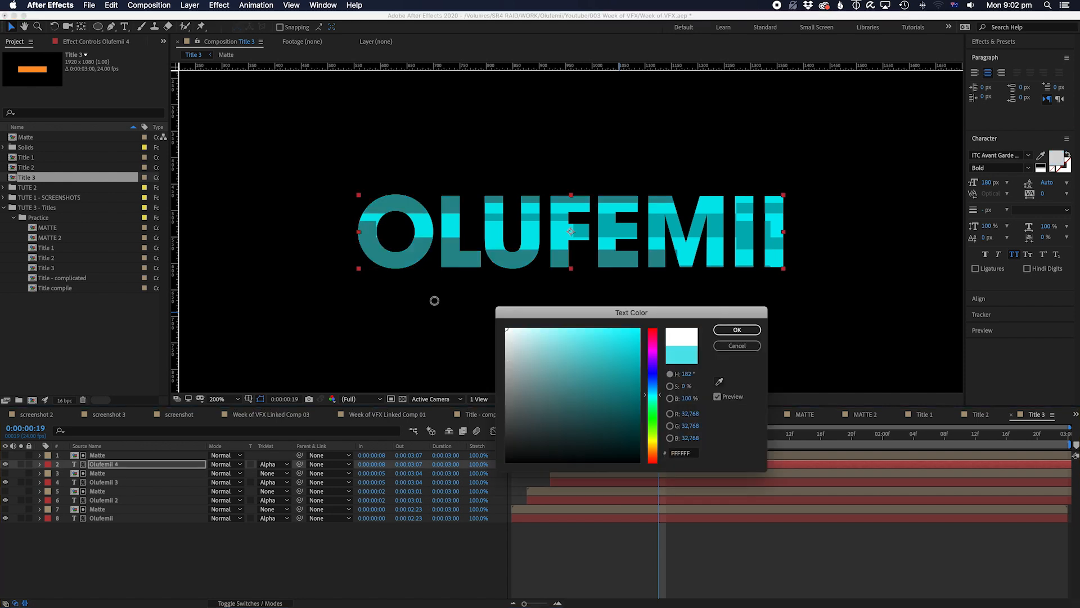
Confirm the new cyan text colour for the duplicated OLUFEMII copy.
left_click(736, 330)
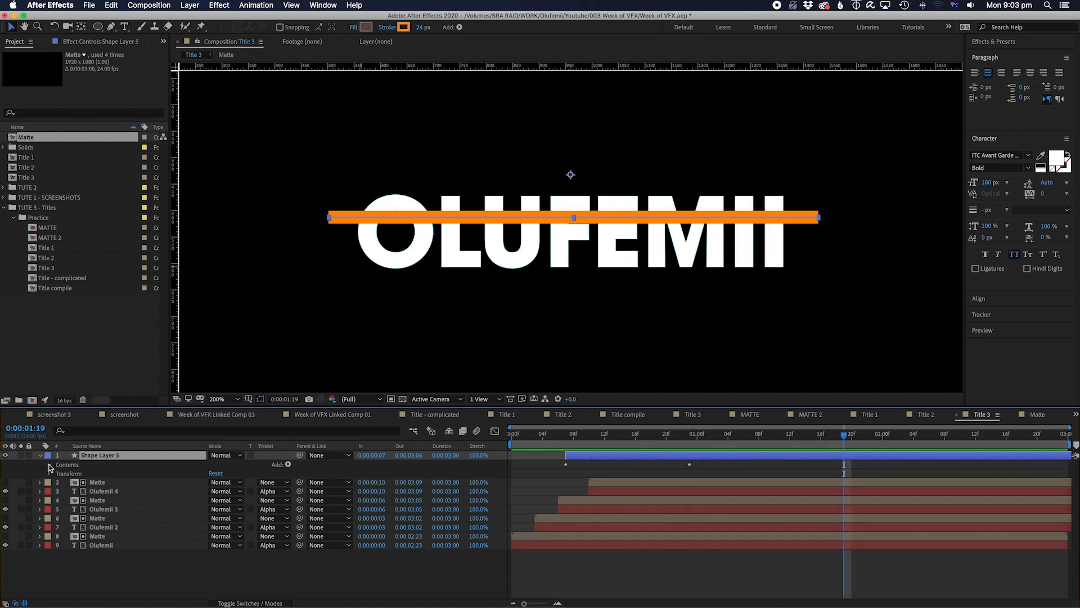
Keyframe Shape Layer 5's Trim Paths Start from 0% to 100% so the bar draws on and wipes away.
left_click(48, 464)
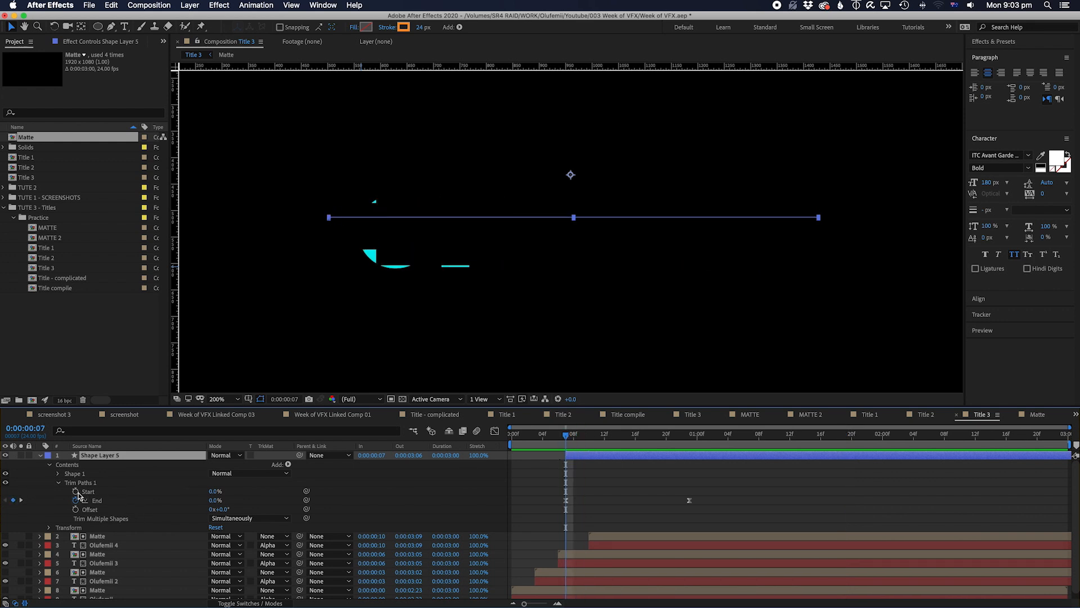
left_click(690, 434)
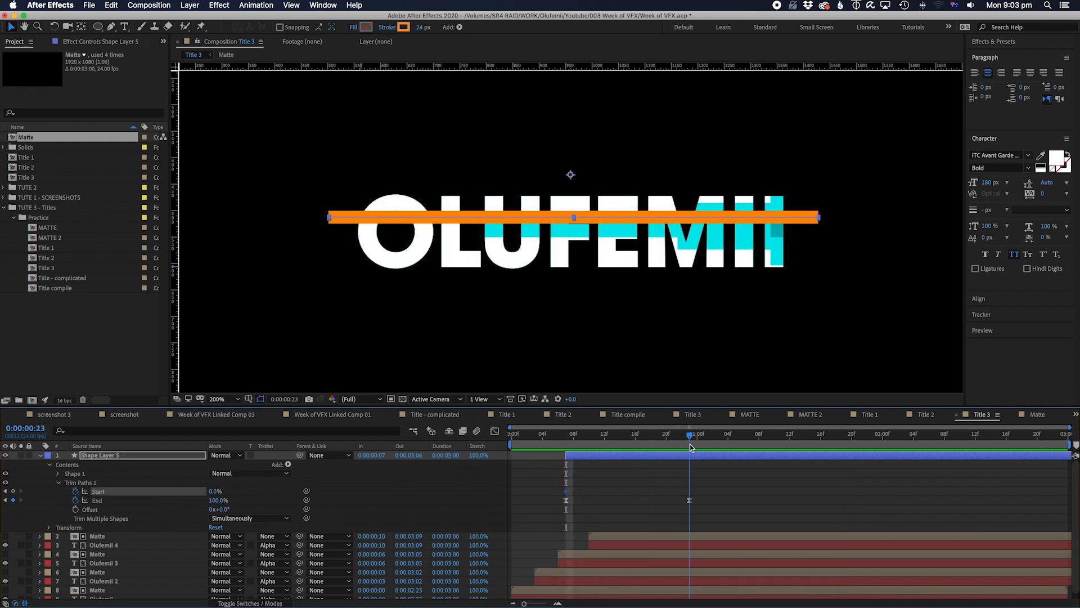
left_click(217, 491)
type("100")
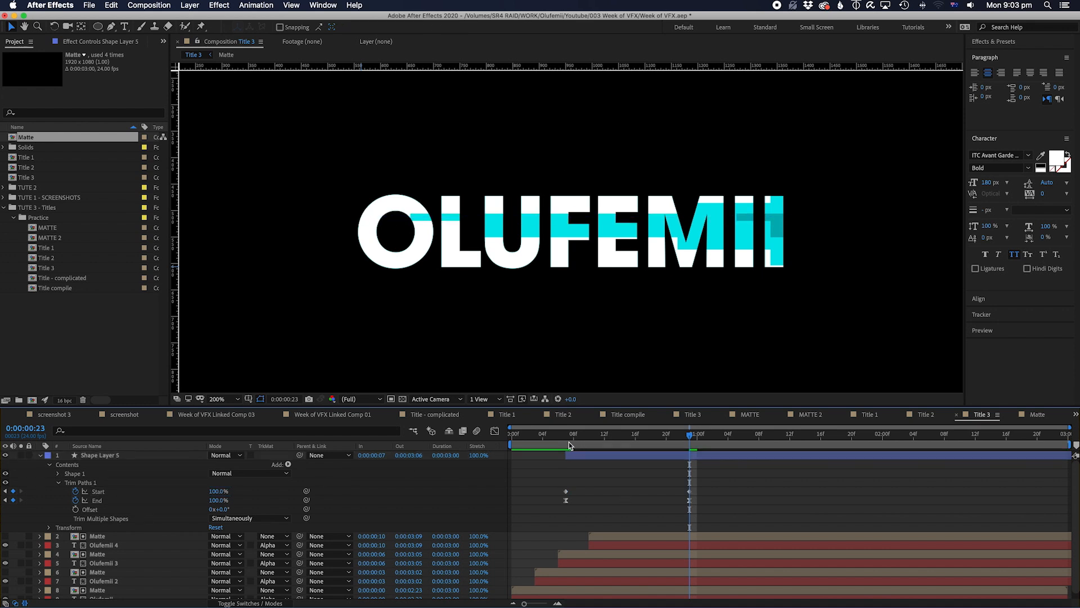
left_click_drag(689, 433, 564, 433)
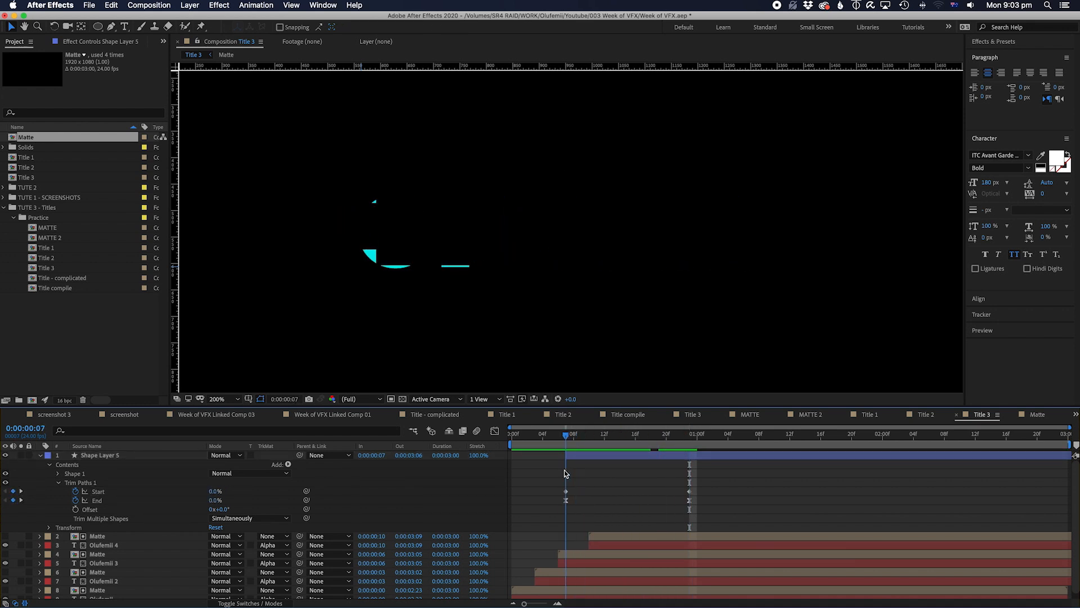
Ease the Start keyframes via Keyframe Velocity with the chosen influence.
left_click_drag(565, 434, 689, 434)
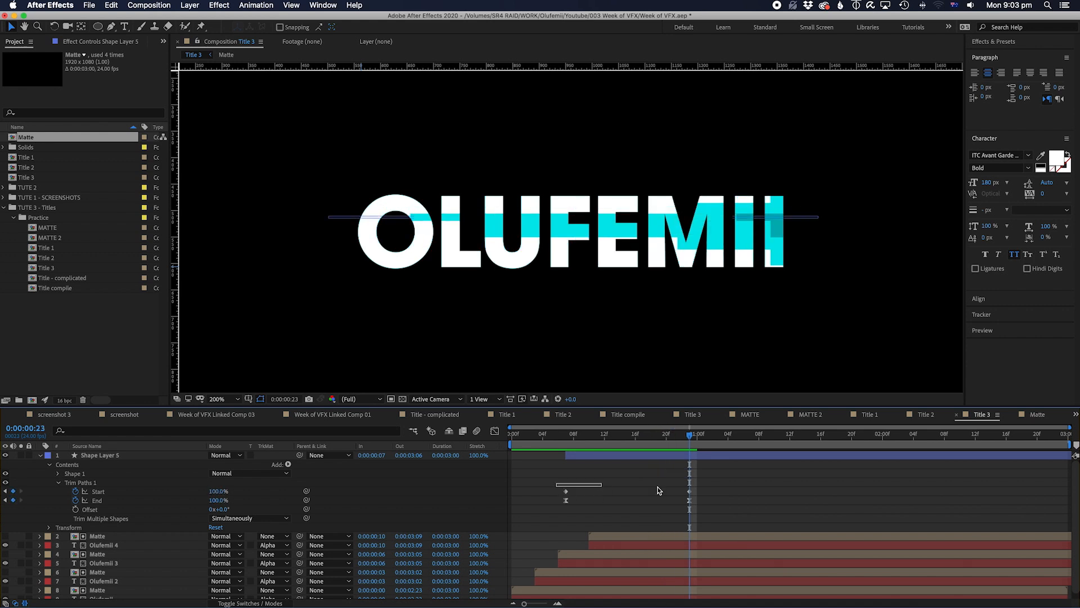
right_click(689, 463)
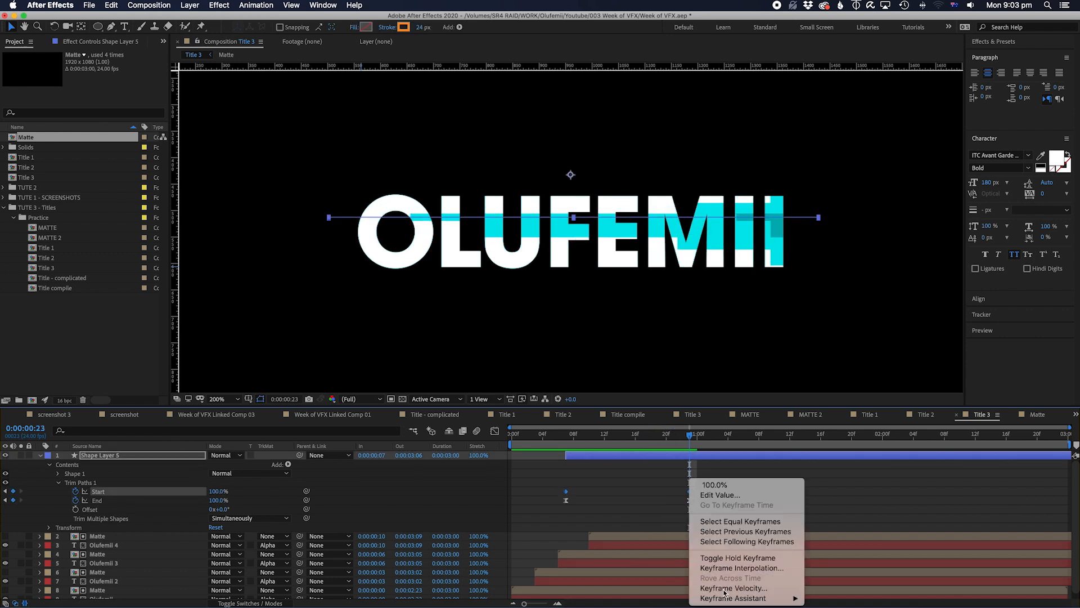
left_click(734, 588)
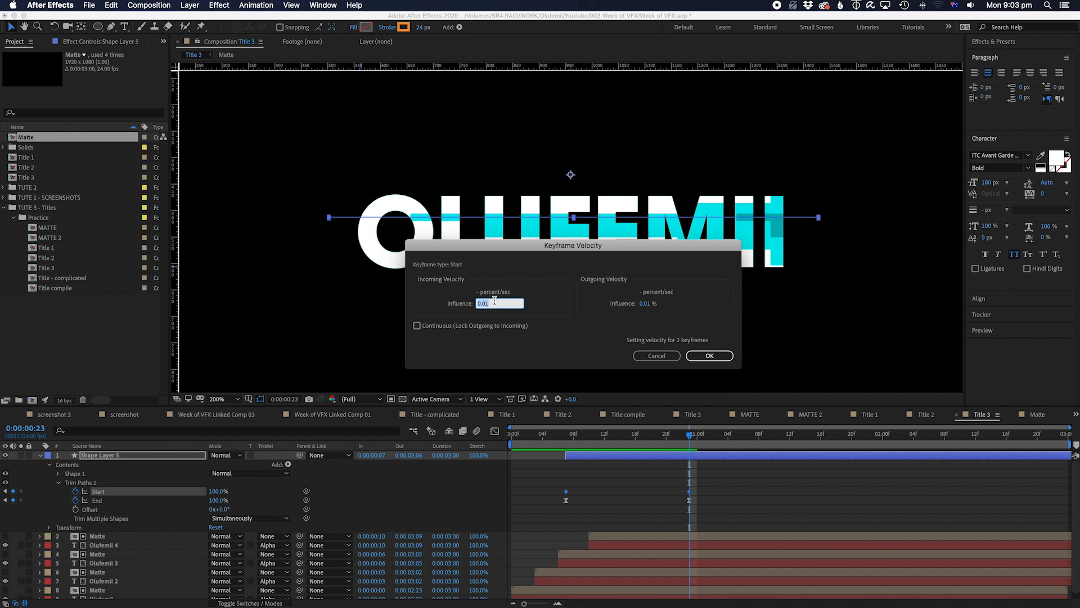
left_click(709, 356)
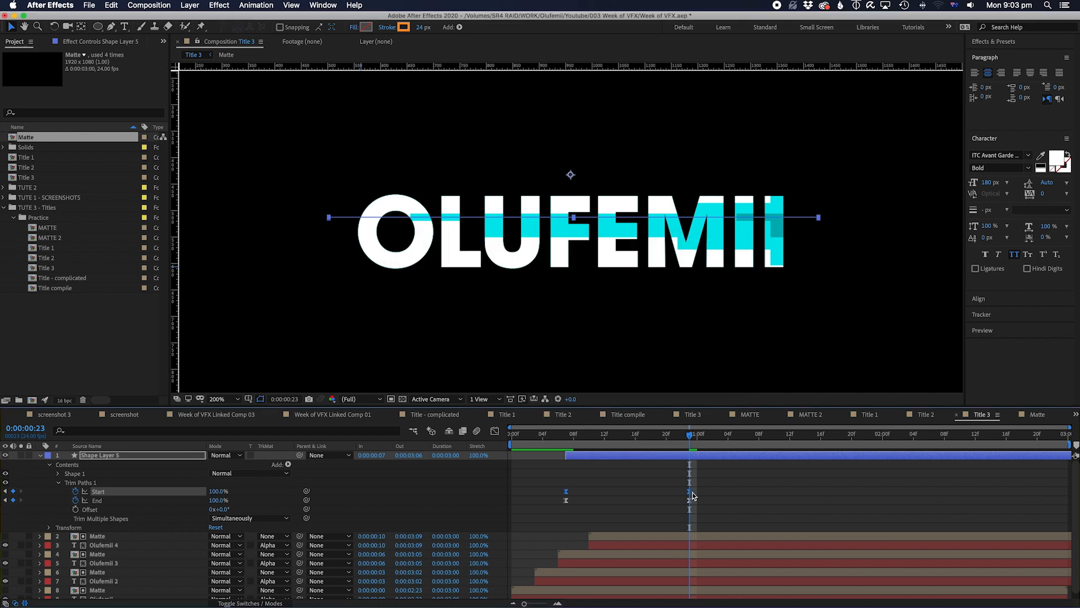